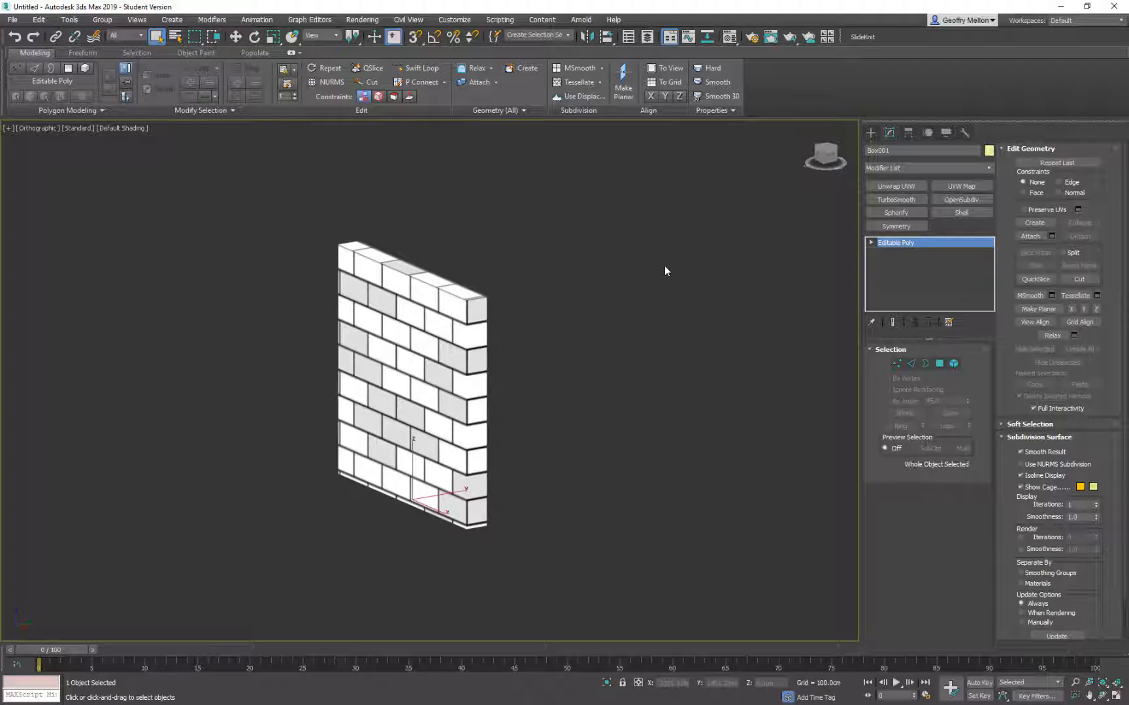
{"action": "mouse_move", "coordinate": [658, 267]}
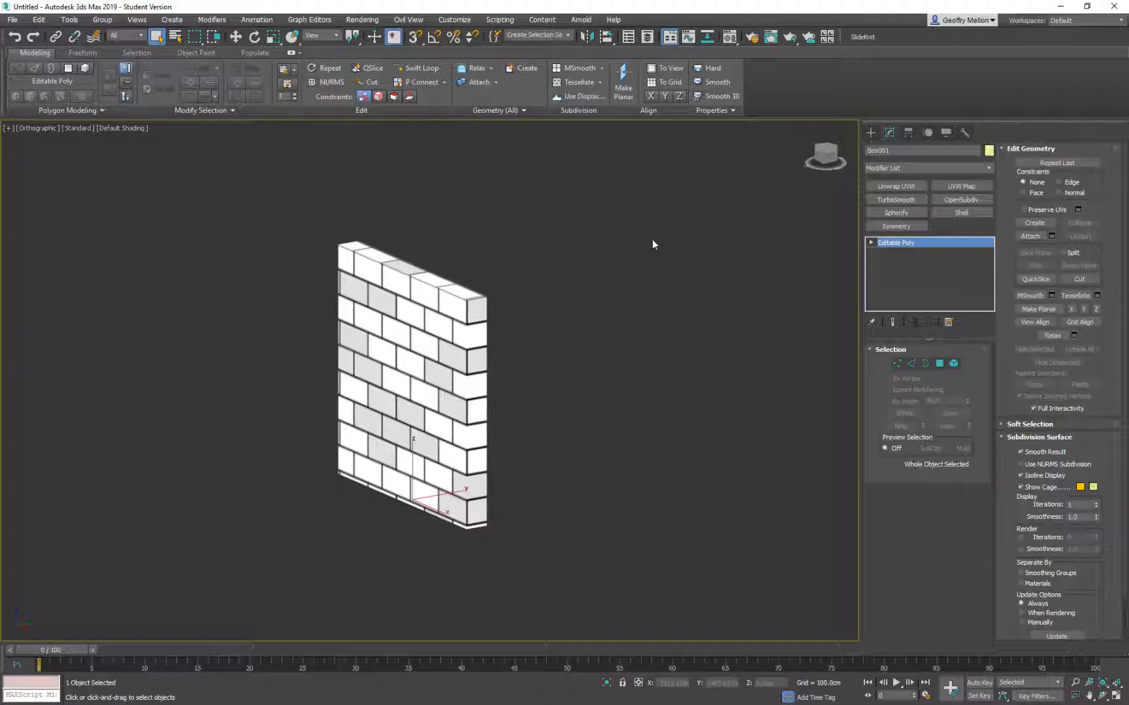
{"action": "mouse_move", "coordinate": [552, 313]}
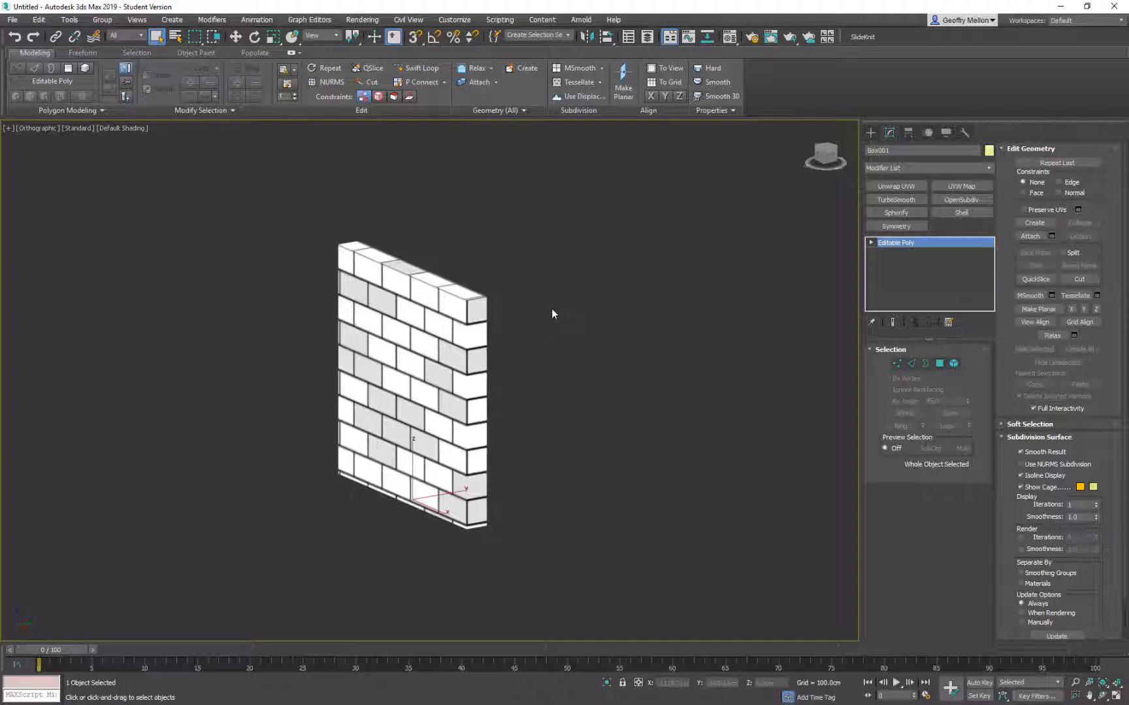
{"action": "mouse_move", "coordinate": [562, 308]}
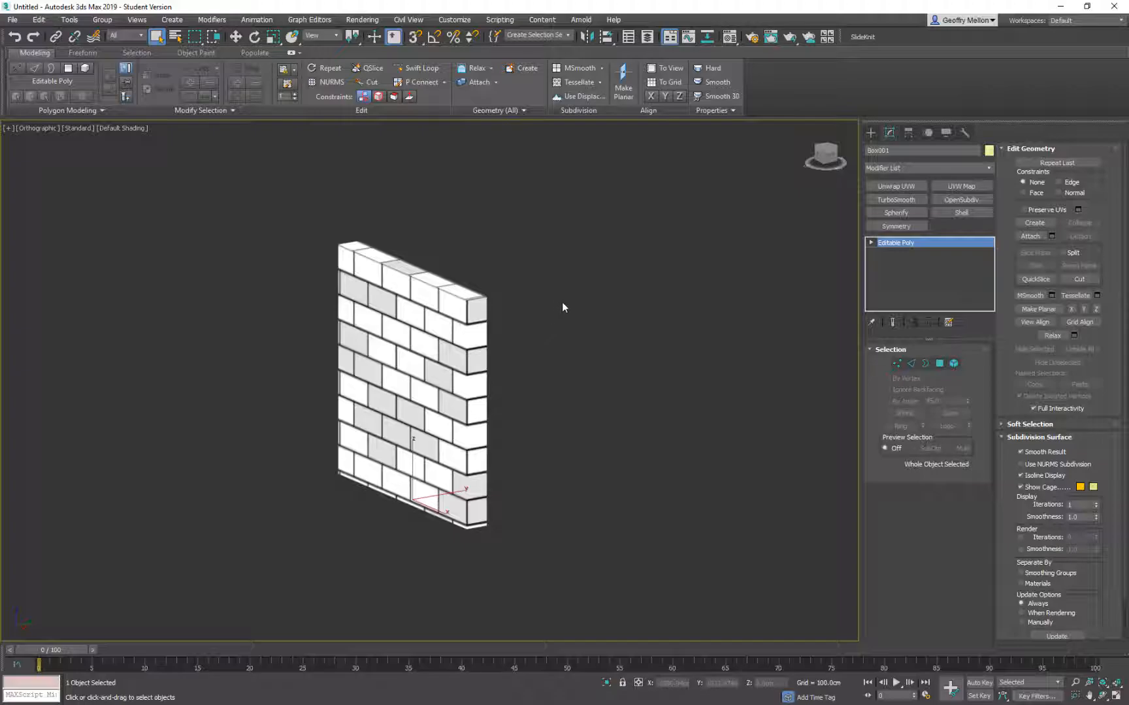
{"action": "mouse_move", "coordinate": [547, 356]}
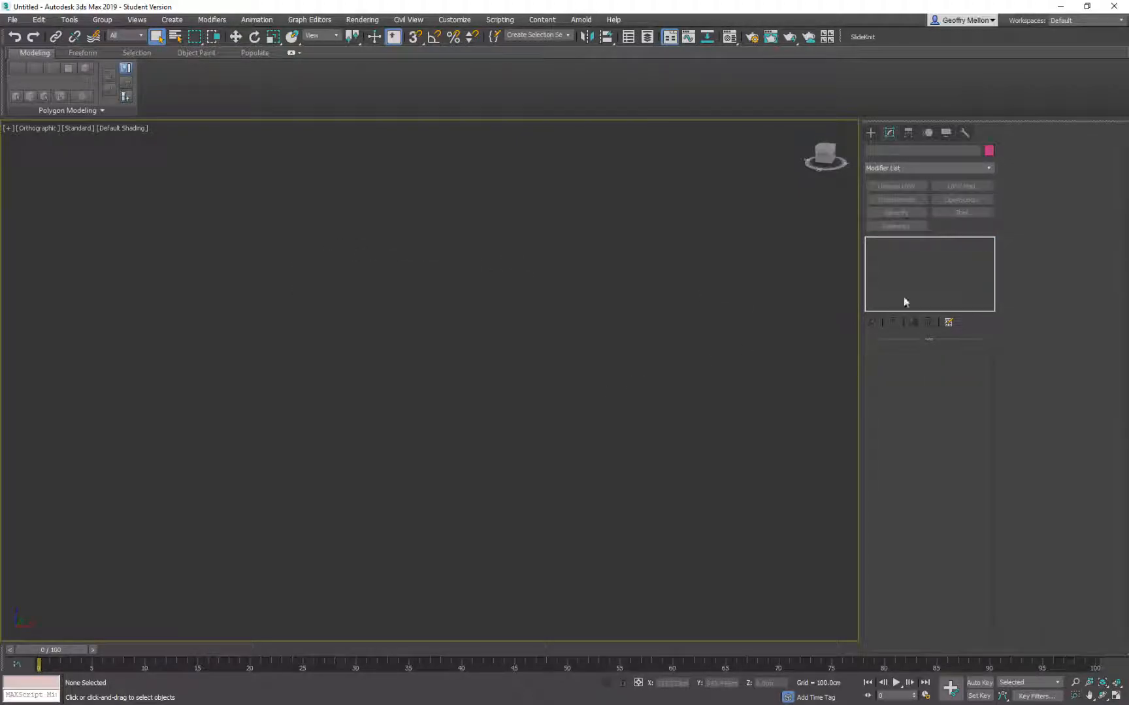
Step: Draw a new Standard Primitives Box by dragging in the Top viewport
{"action": "left_click", "coordinate": [870, 132]}
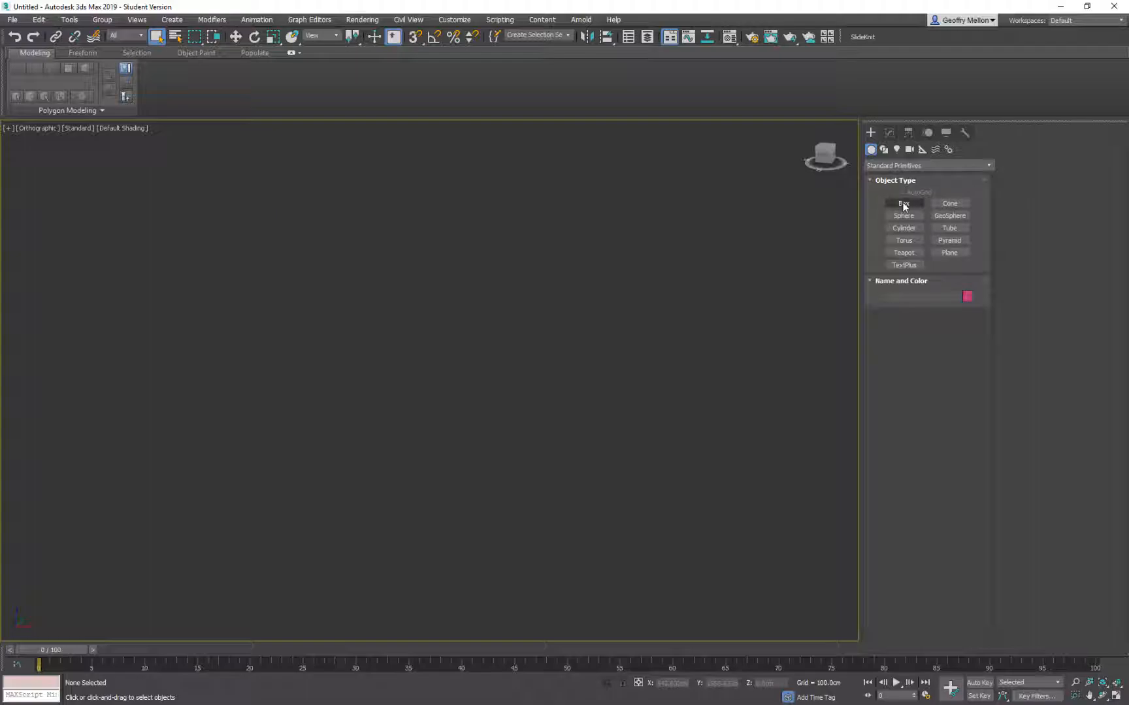
{"action": "left_click", "coordinate": [902, 204]}
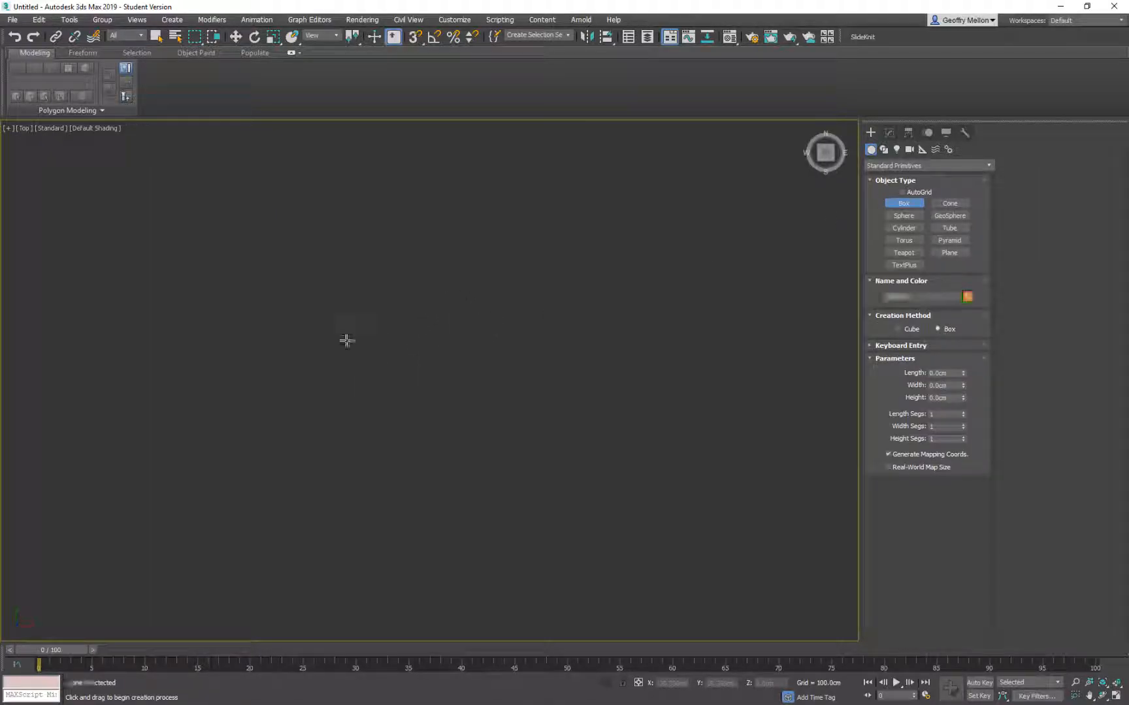
{"action": "left_click_drag", "start_coordinate": [352, 353], "coordinate": [572, 385]}
{"action": "type", "text": "500"}
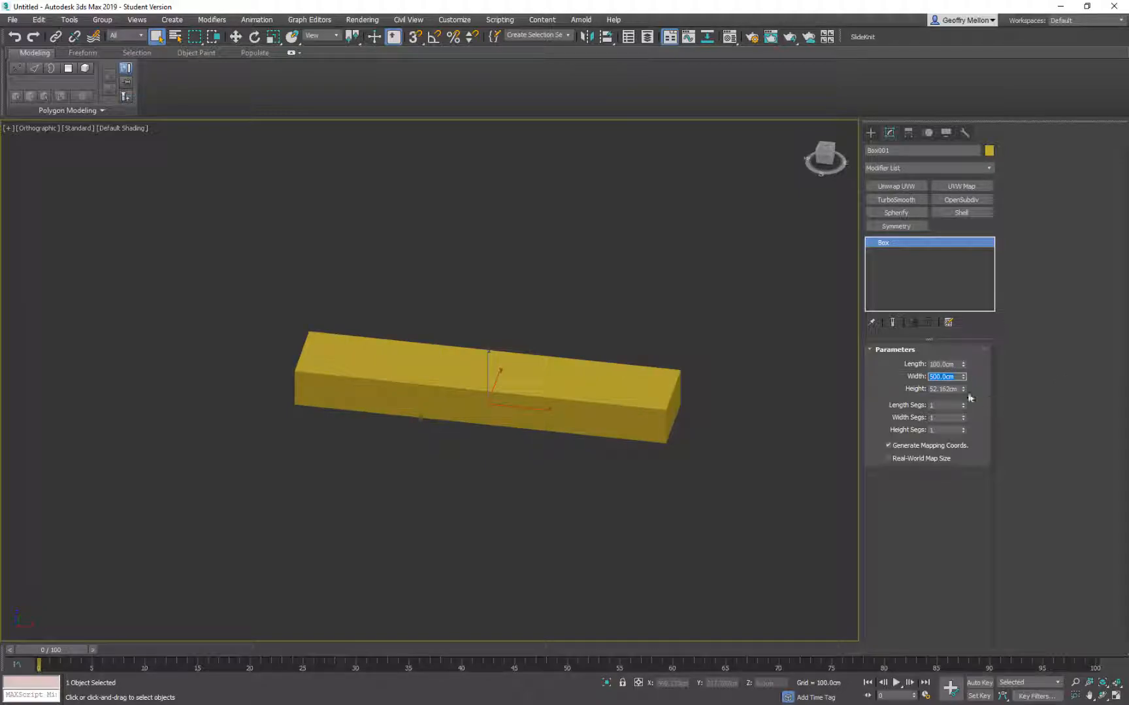
Step: Set the box's height value to 50 so it becomes a thin upright wall, then inspect it
{"action": "left_click", "coordinate": [944, 390]}
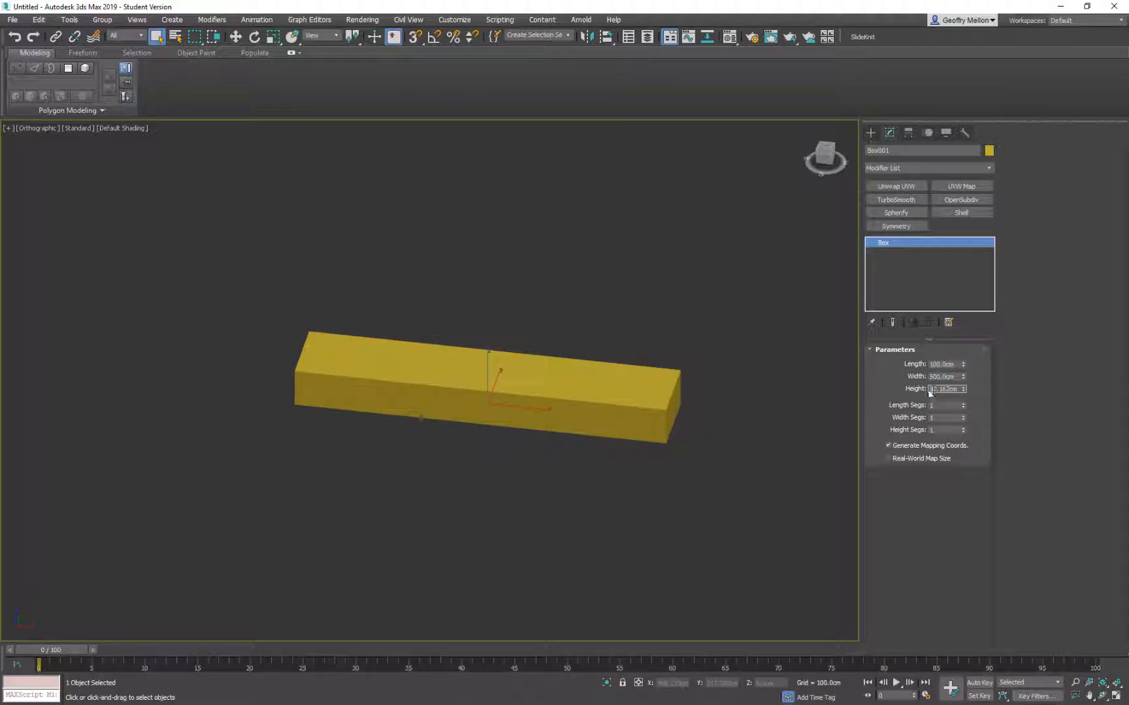
{"action": "type", "text": "50"}
{"action": "left_click", "coordinate": [947, 376]}
{"action": "type", "text": "1000"}
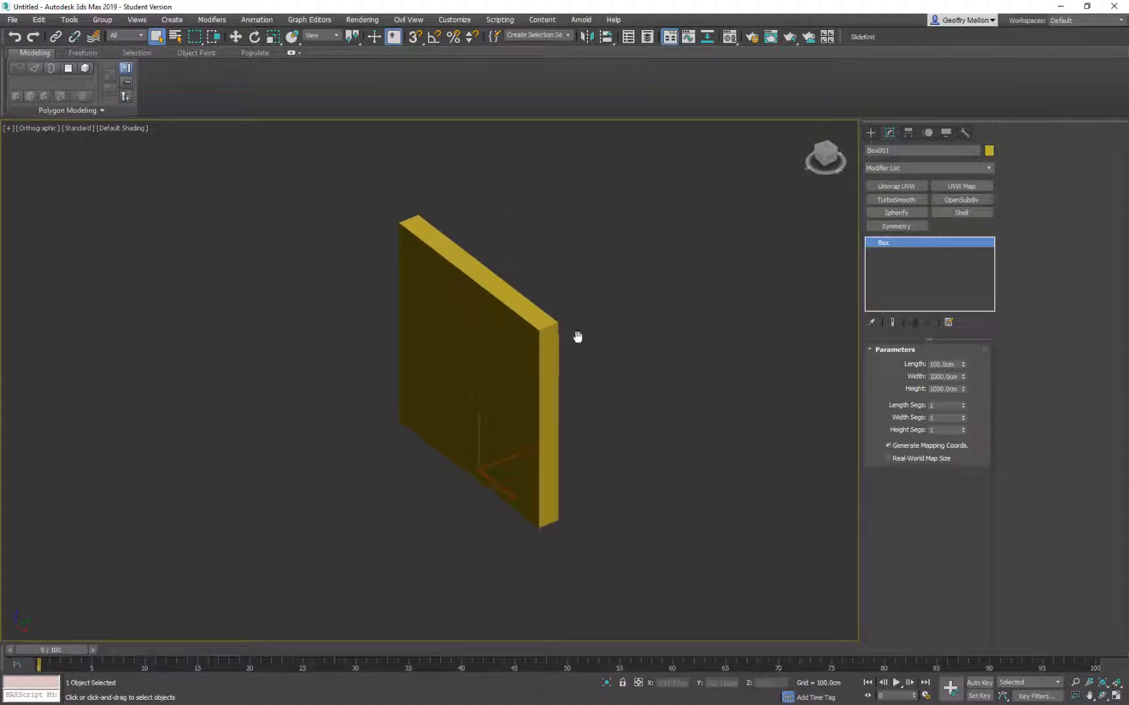
{"action": "left_click_drag", "start_coordinate": [578, 337], "coordinate": [636, 345]}
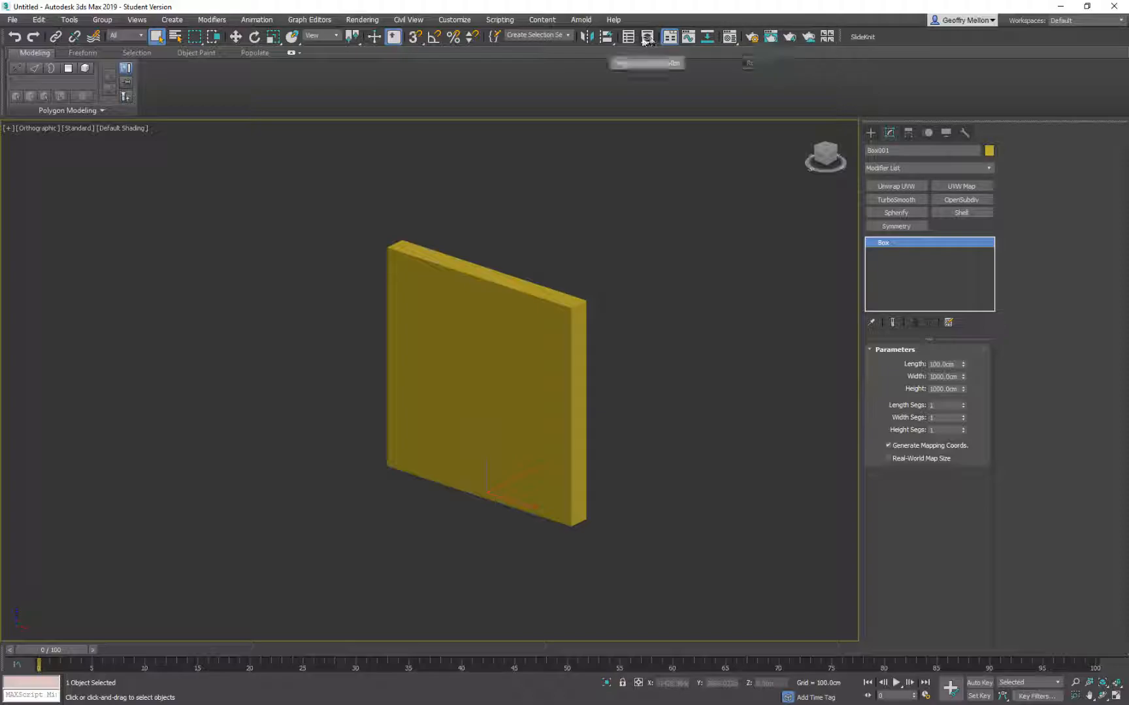
{"action": "mouse_move", "coordinate": [667, 37]}
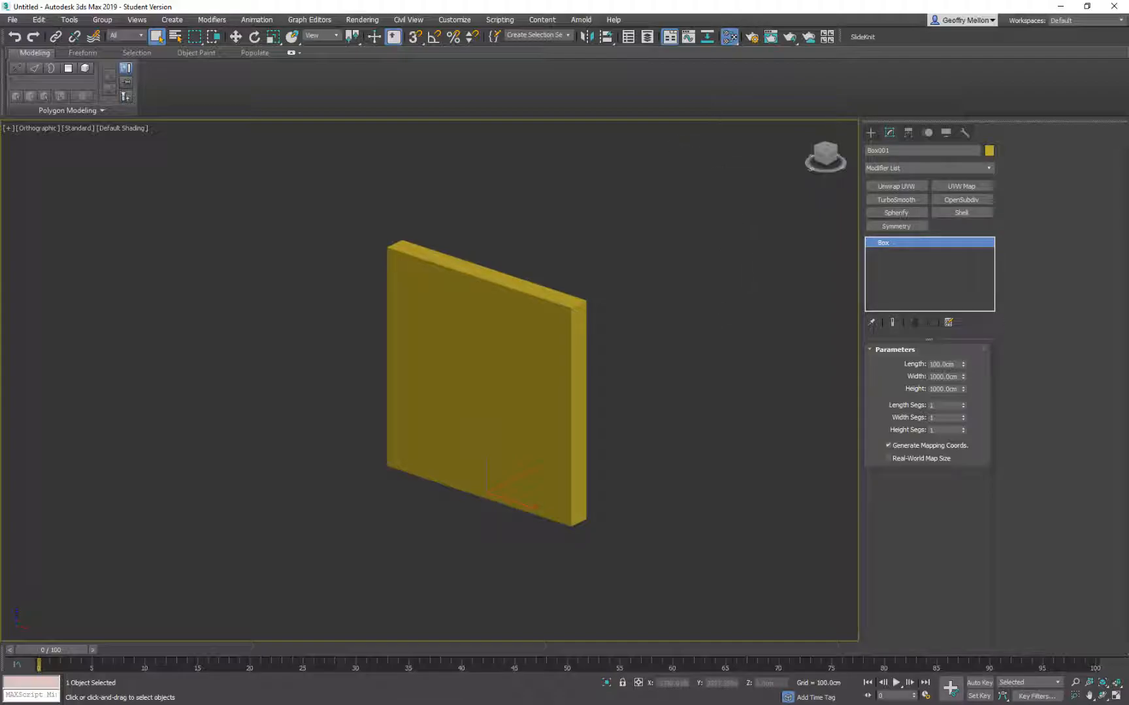
Step: Add a Standard material, Material #25, from the Material/Map Browser and start a Diffuse Color connection
{"action": "left_click", "coordinate": [729, 36]}
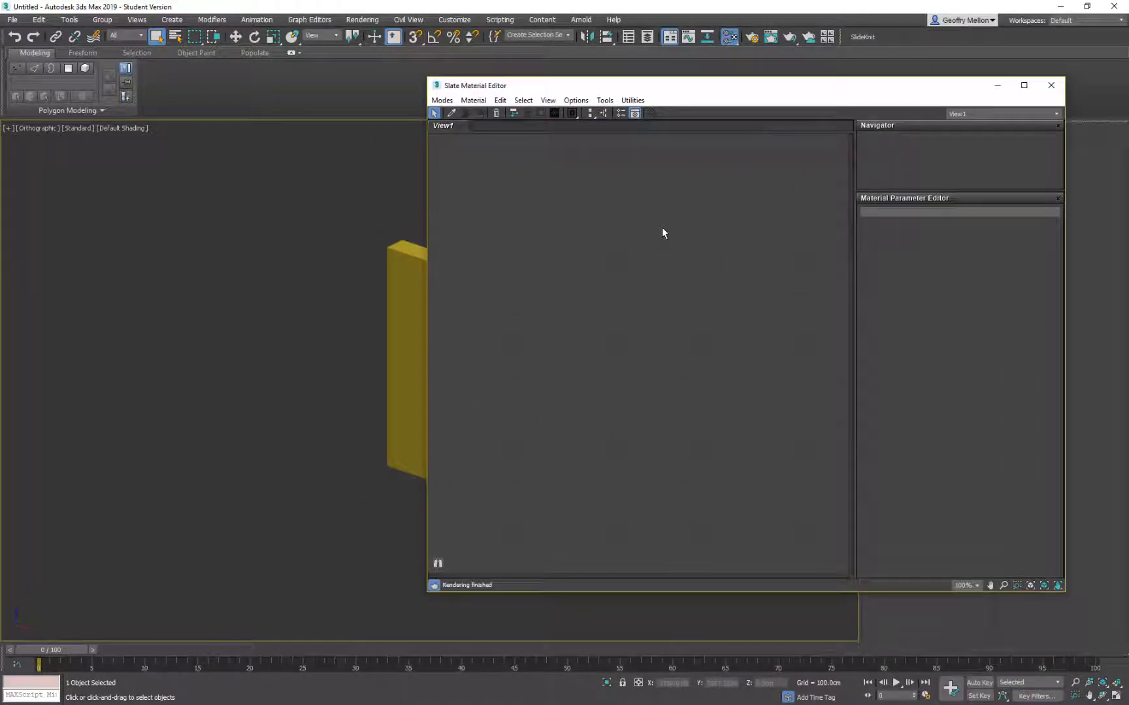
{"action": "mouse_move", "coordinate": [635, 114]}
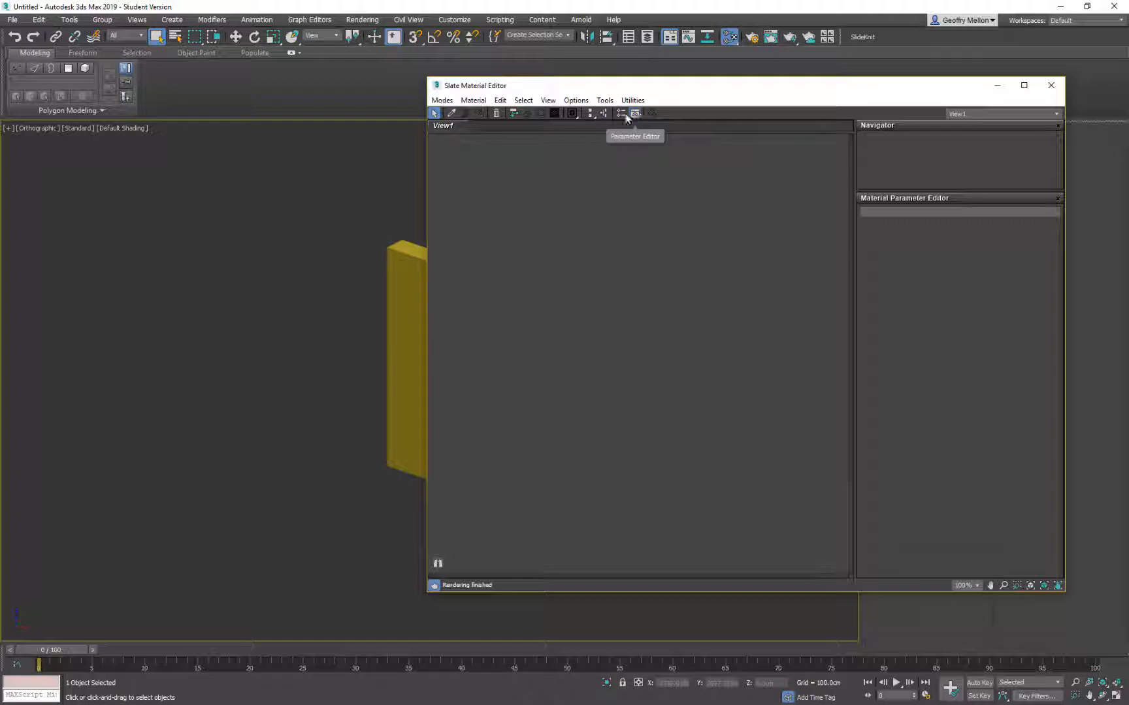
{"action": "left_click", "coordinate": [620, 114]}
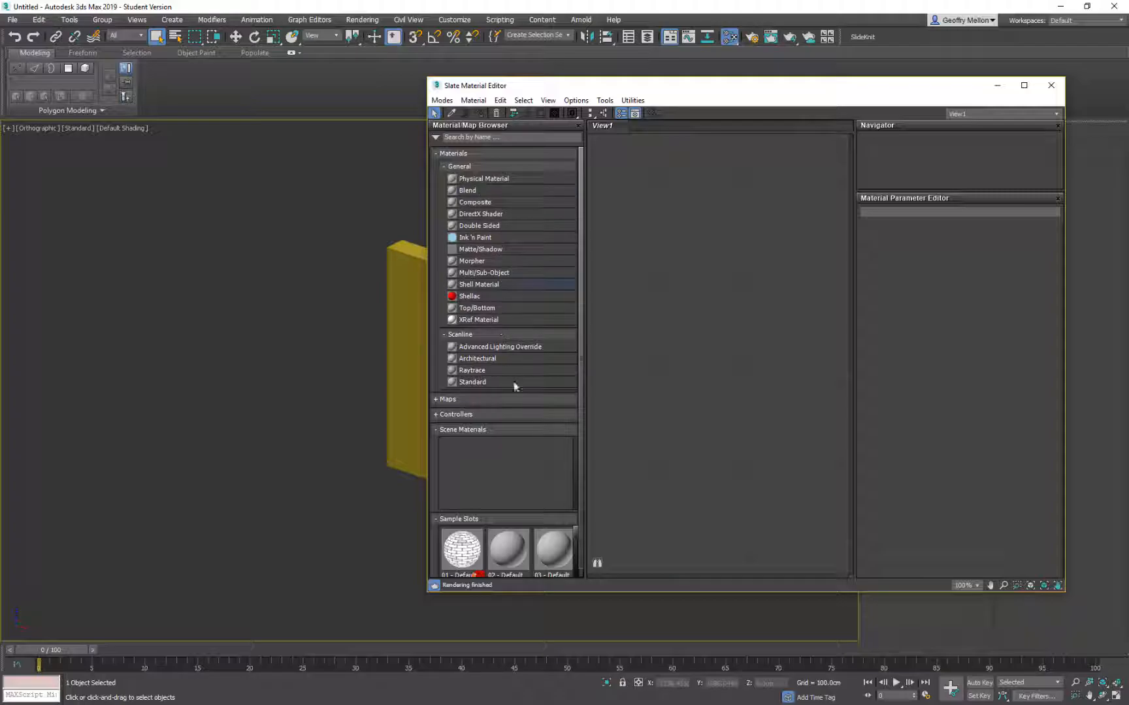
{"action": "left_click", "coordinate": [473, 382]}
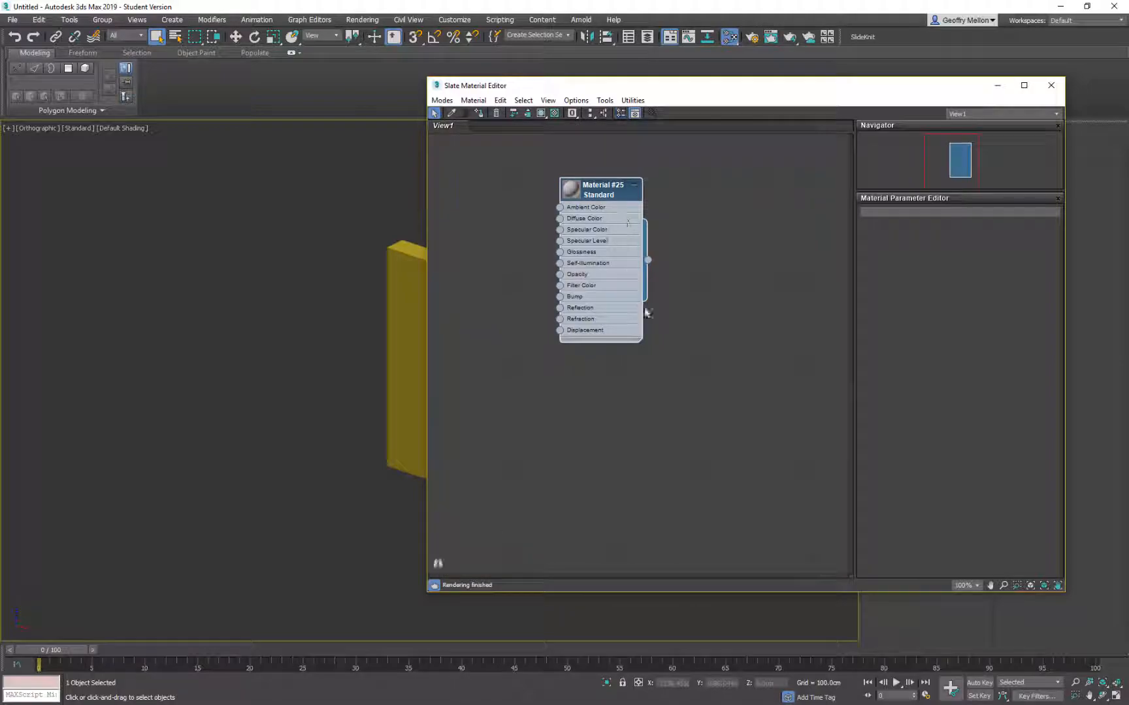
{"action": "left_click_drag", "start_coordinate": [601, 189], "coordinate": [681, 201]}
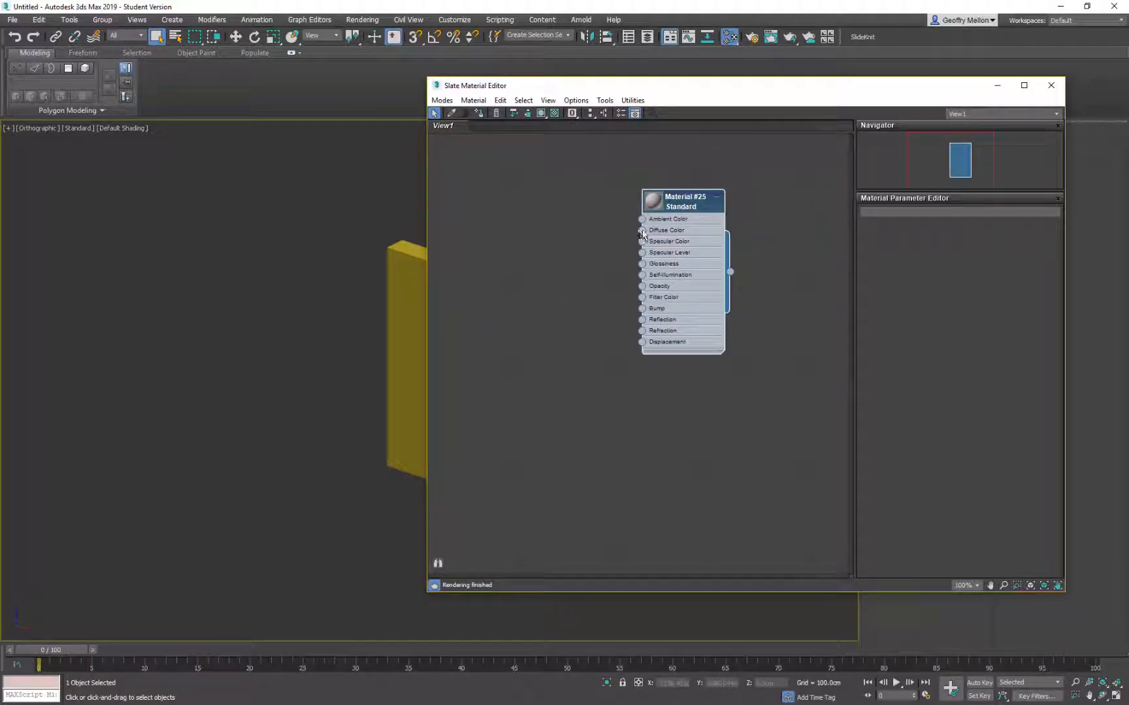
{"action": "left_click_drag", "start_coordinate": [641, 230], "coordinate": [596, 222]}
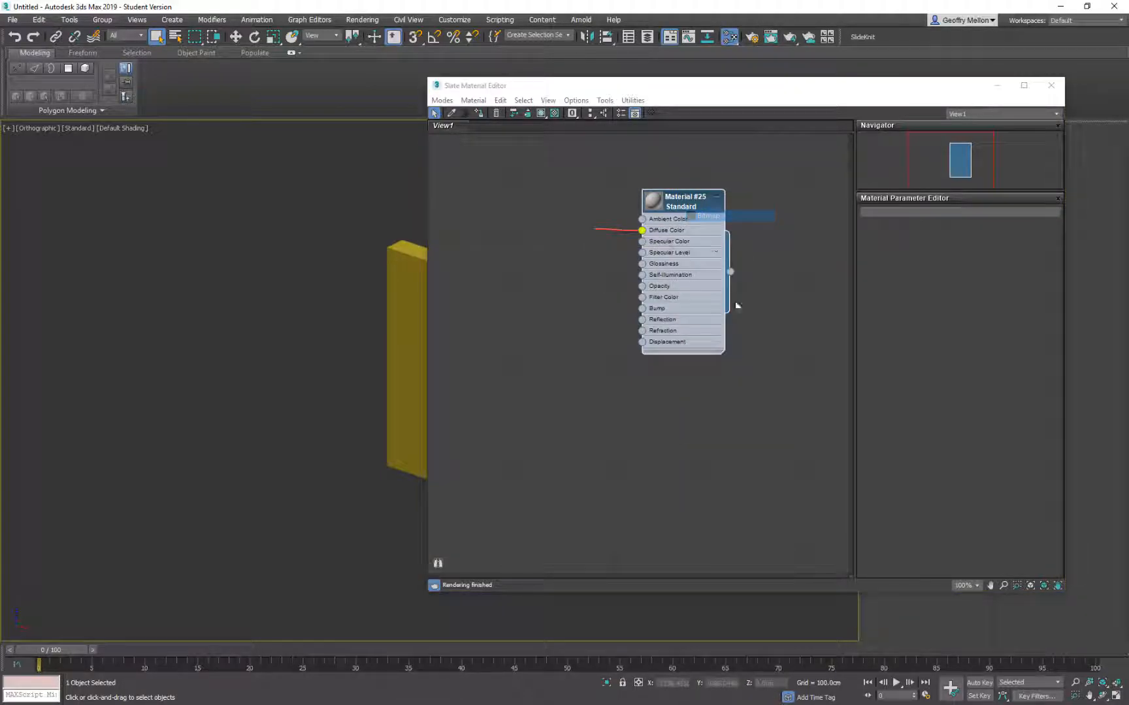
Step: Load Brick.png from the Week 04 folder as the diffuse bitmap and show it shaded on the wall
{"action": "left_click", "coordinate": [706, 217]}
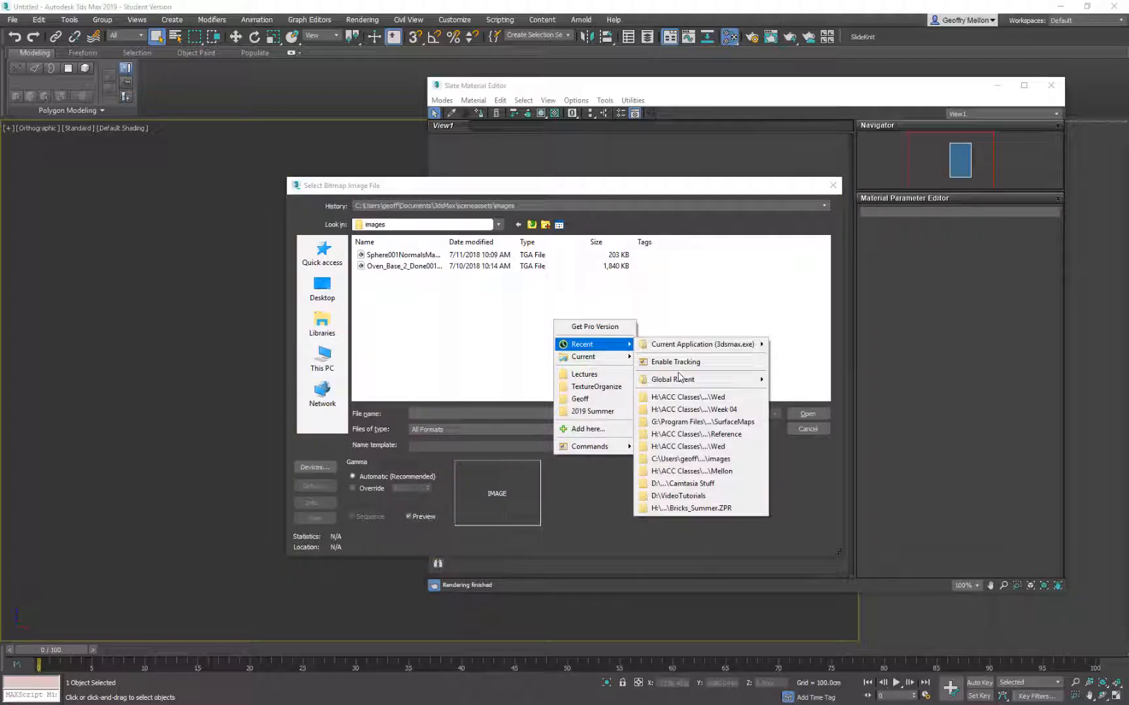
{"action": "left_click", "coordinate": [689, 397]}
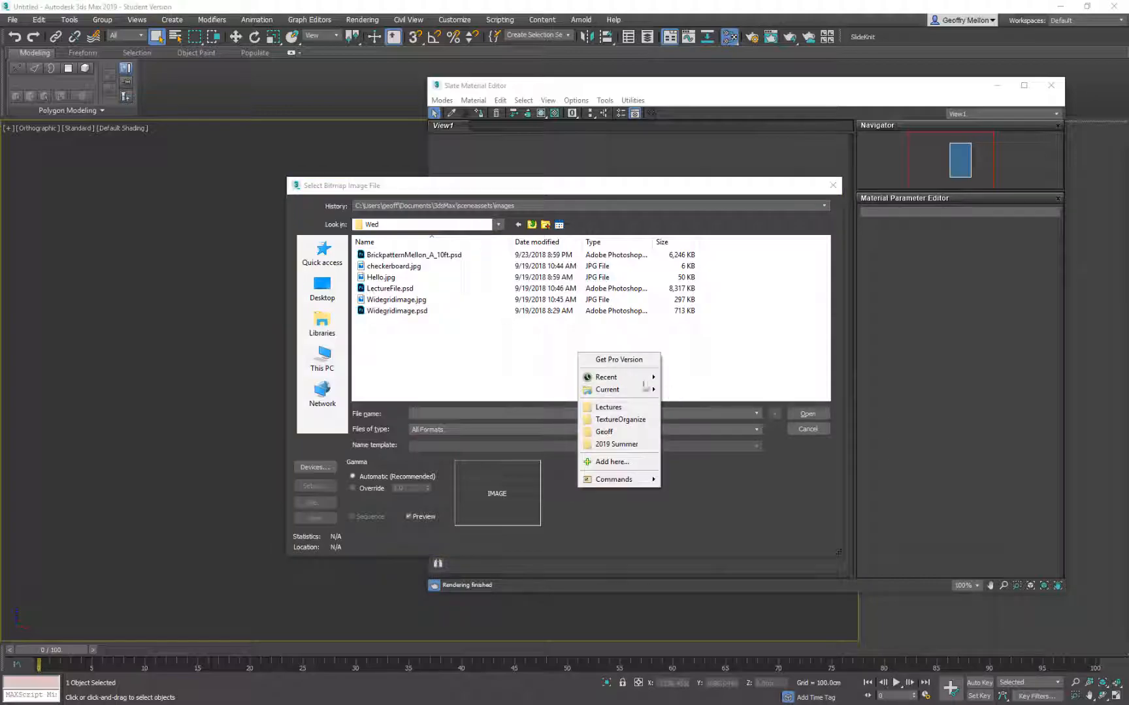
{"action": "mouse_move", "coordinate": [606, 376]}
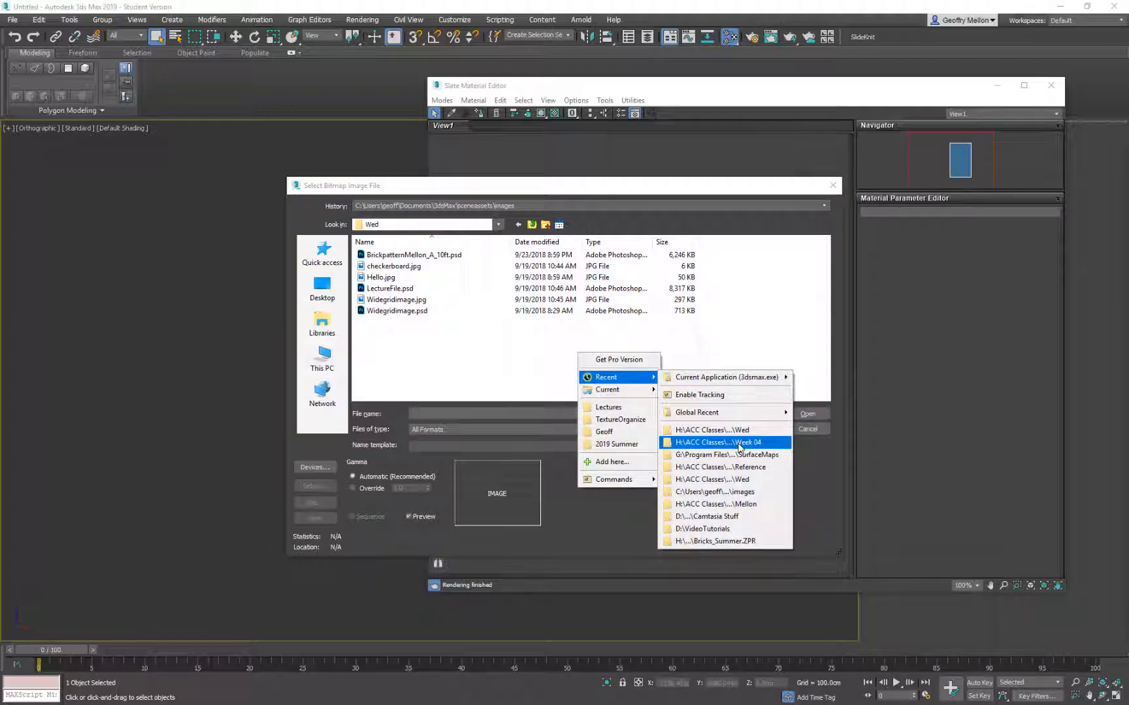
{"action": "left_click", "coordinate": [717, 442]}
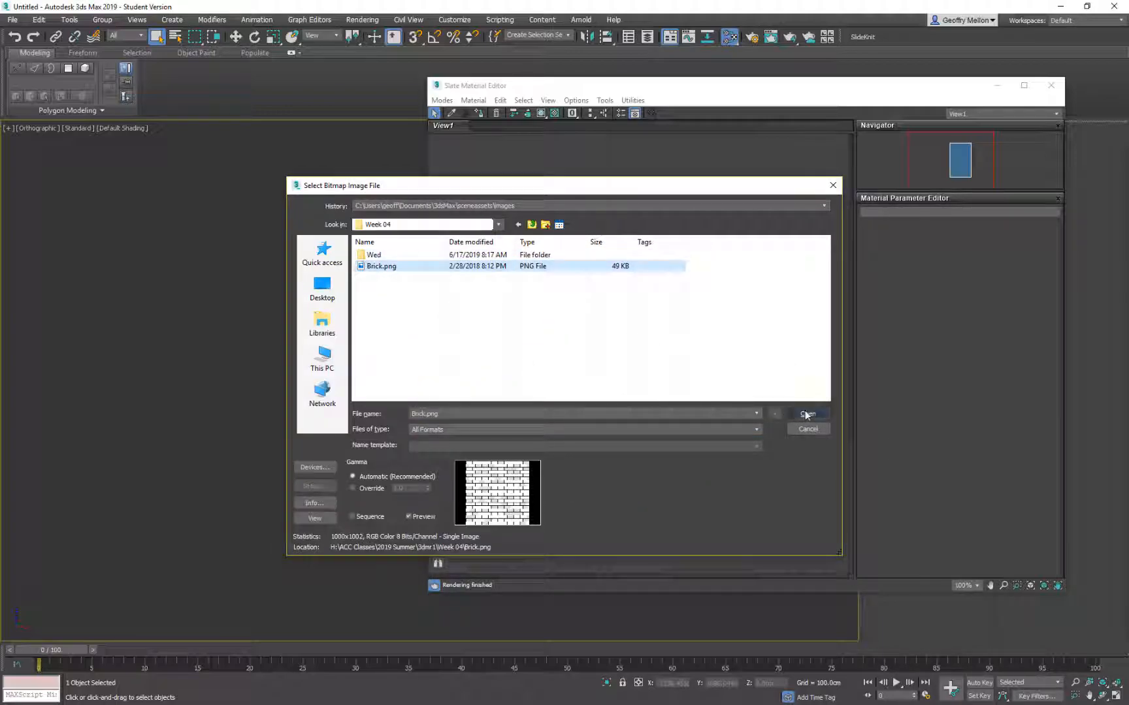
{"action": "left_click", "coordinate": [807, 414]}
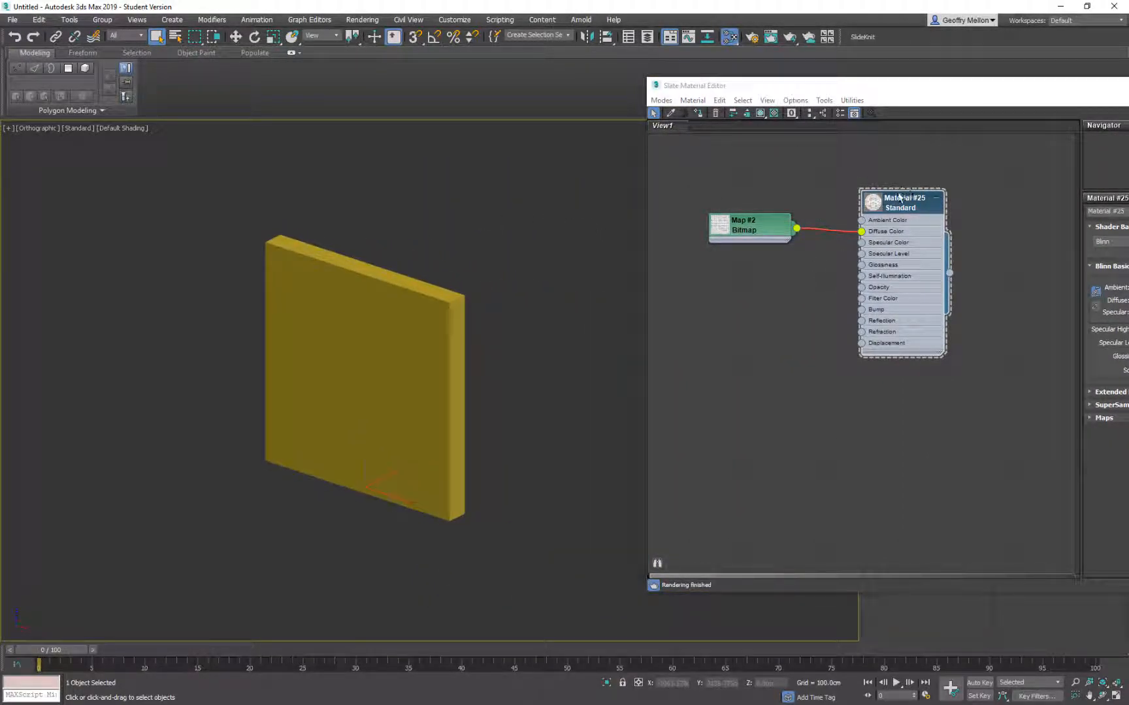
{"action": "mouse_move", "coordinate": [698, 114]}
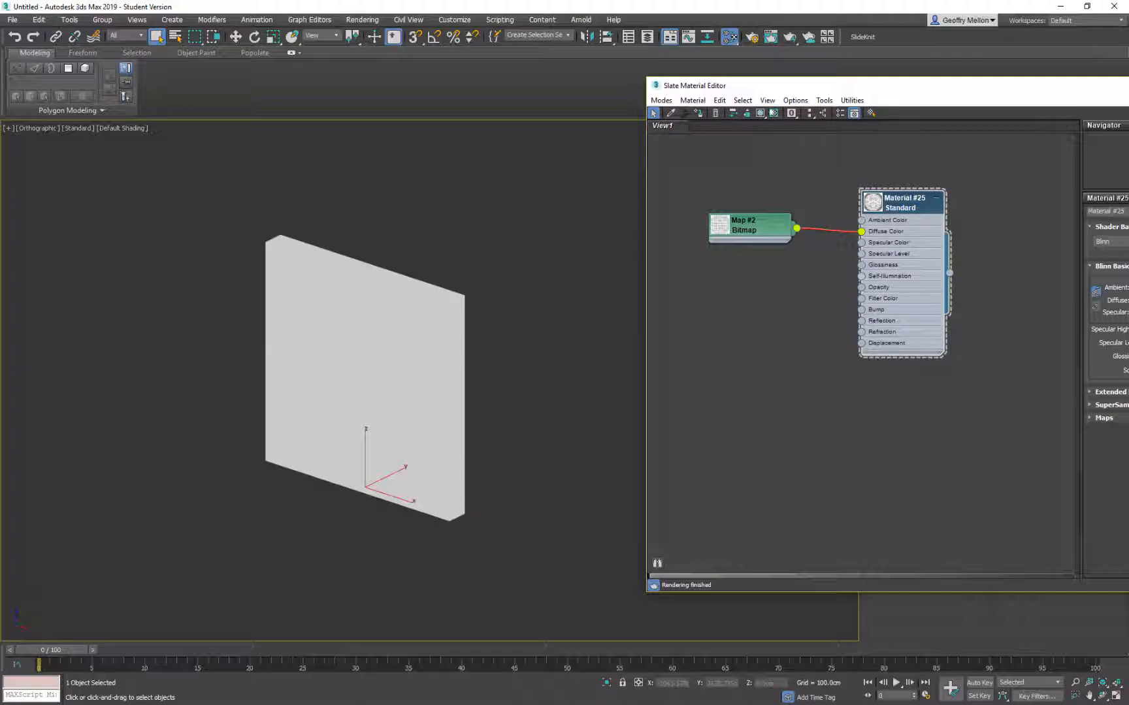
{"action": "mouse_move", "coordinate": [759, 114]}
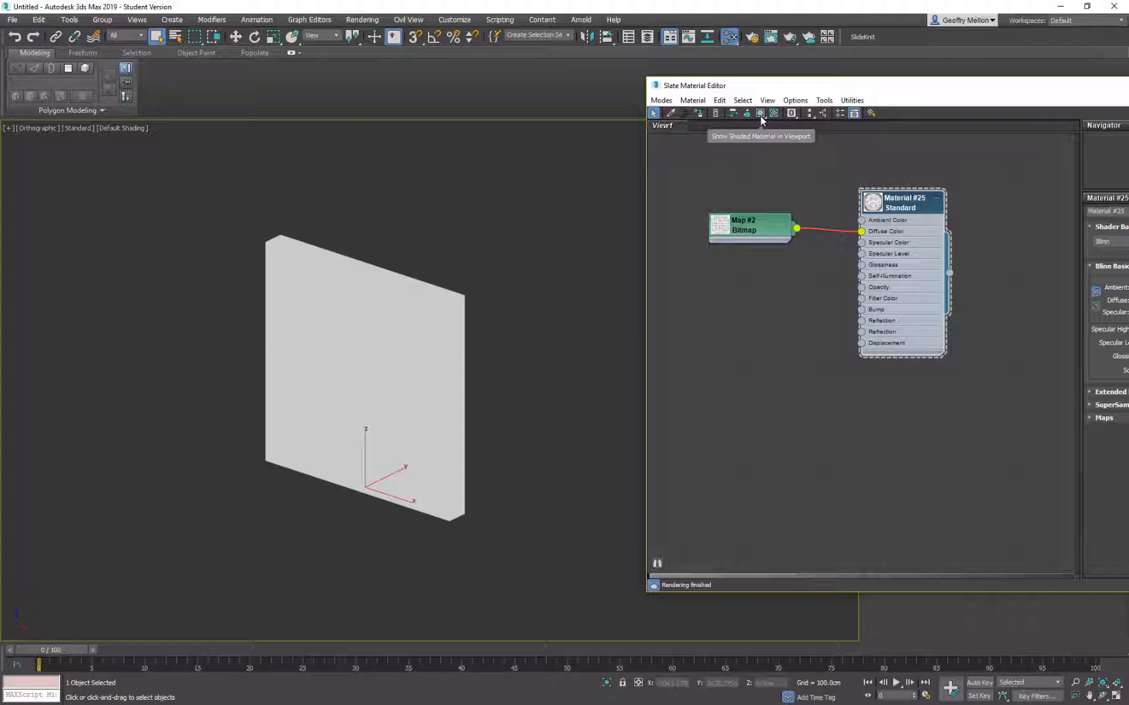
{"action": "mouse_move", "coordinate": [760, 114]}
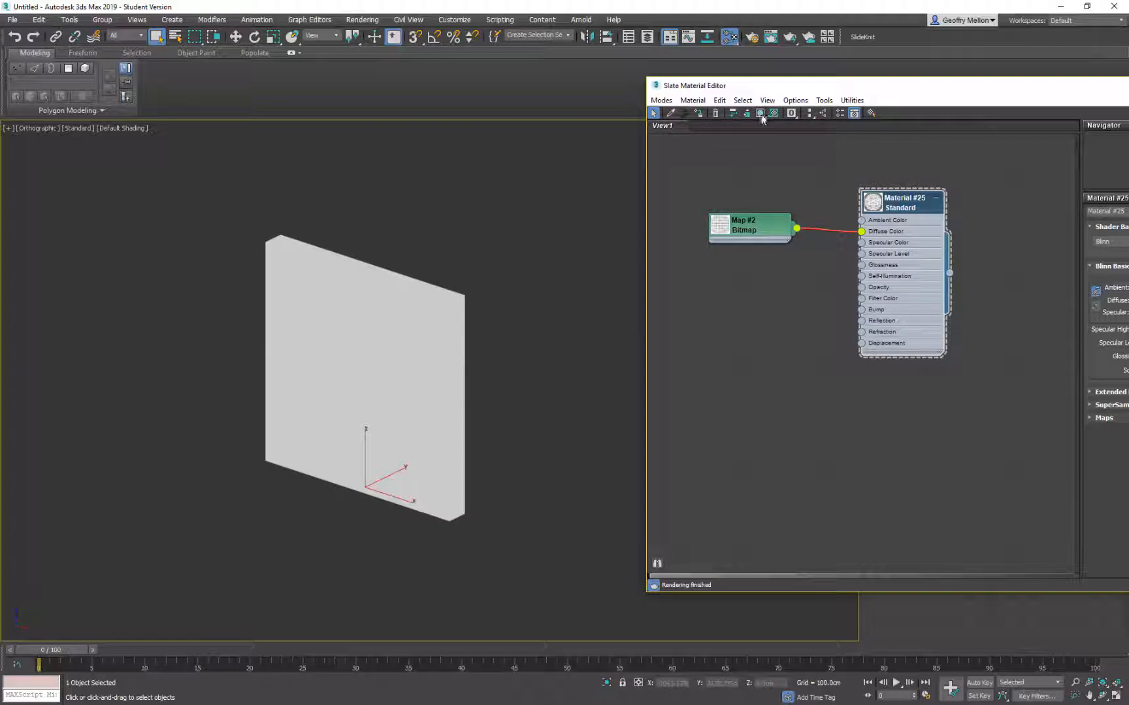
{"action": "left_click", "coordinate": [760, 113]}
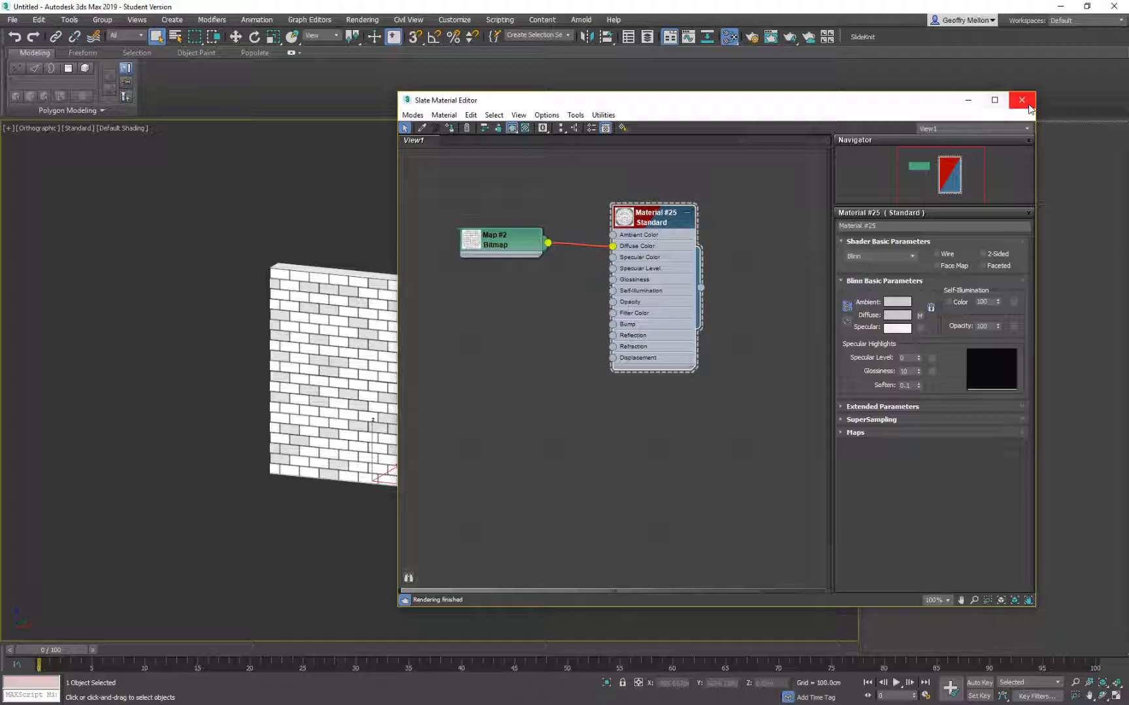
Step: Close the Slate Material Editor to return to the brick wall and Modify panel
{"action": "left_click", "coordinate": [1021, 101]}
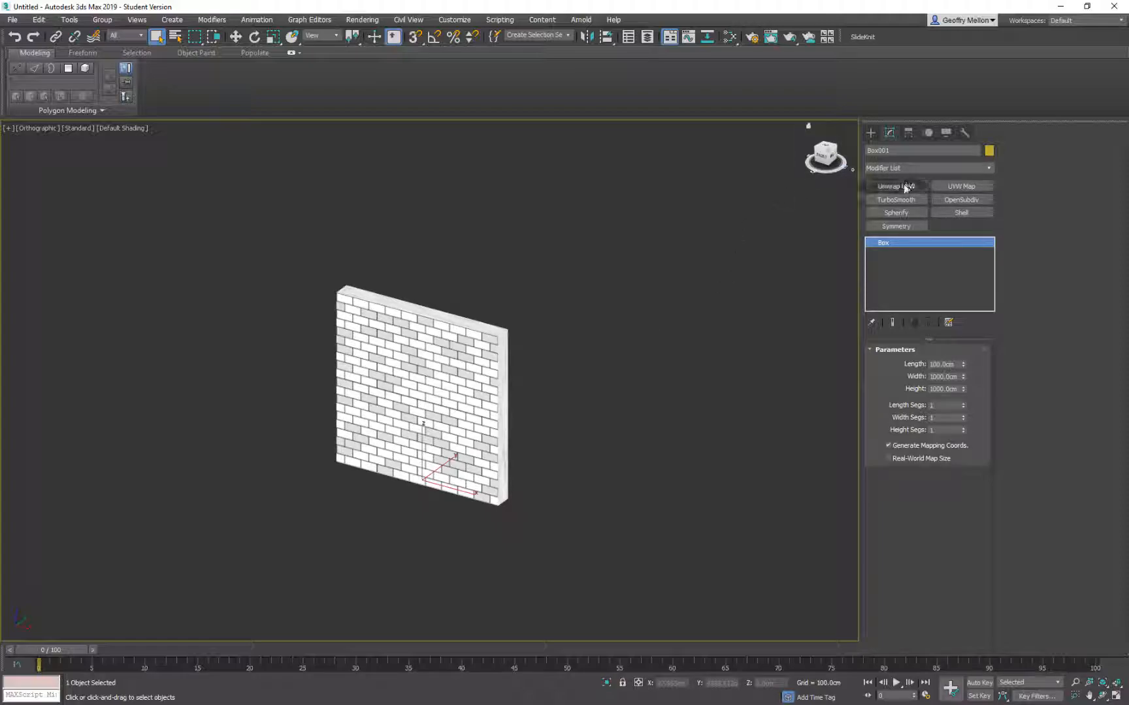
{"action": "left_click", "coordinate": [895, 185]}
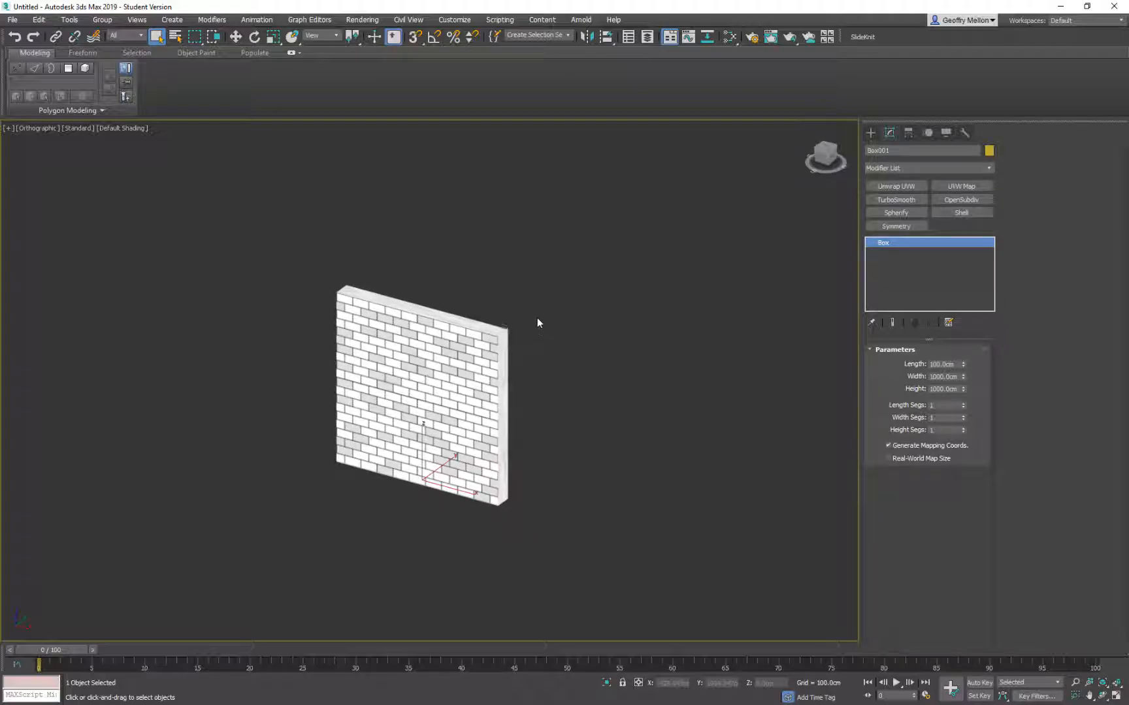
{"action": "mouse_move", "coordinate": [534, 325]}
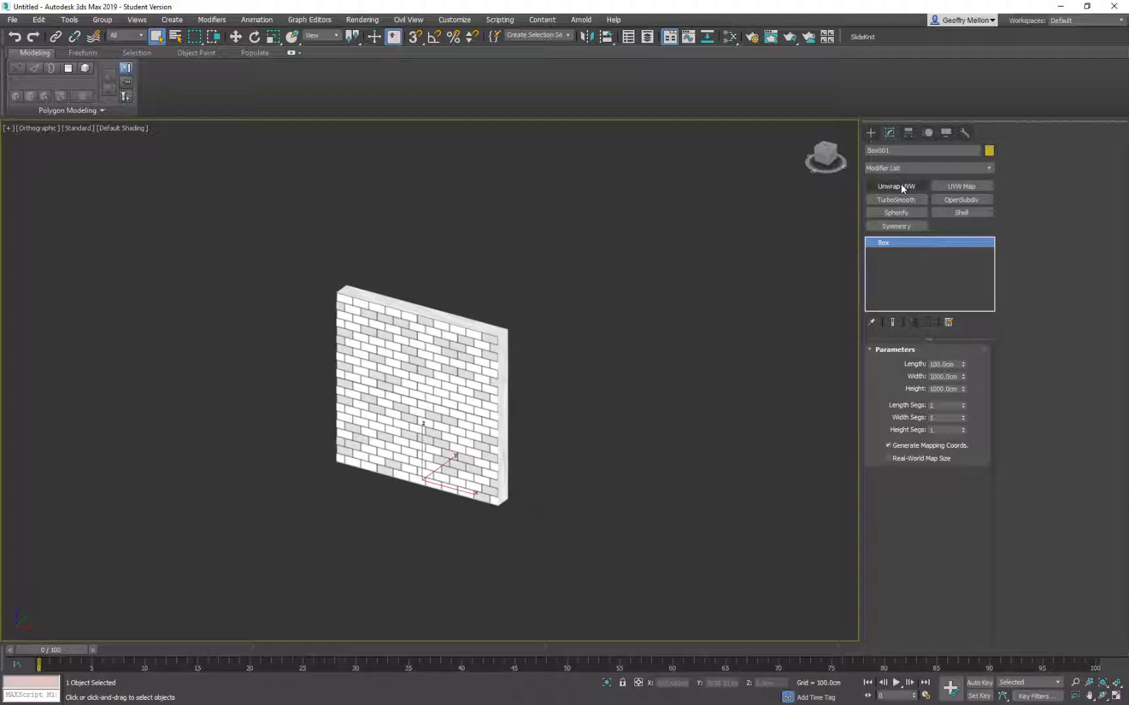
Step: Add an Unwrap UVW modifier, open the UV editor and select the wall's faces
{"action": "left_click", "coordinate": [895, 186]}
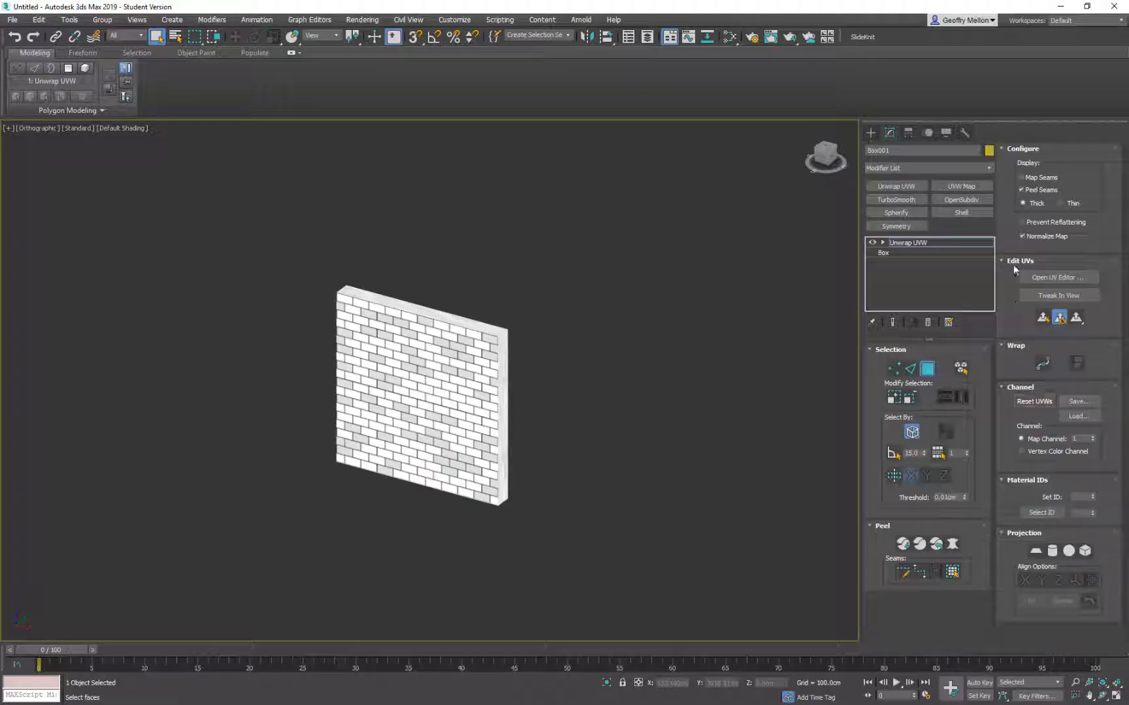
{"action": "left_click", "coordinate": [1058, 277]}
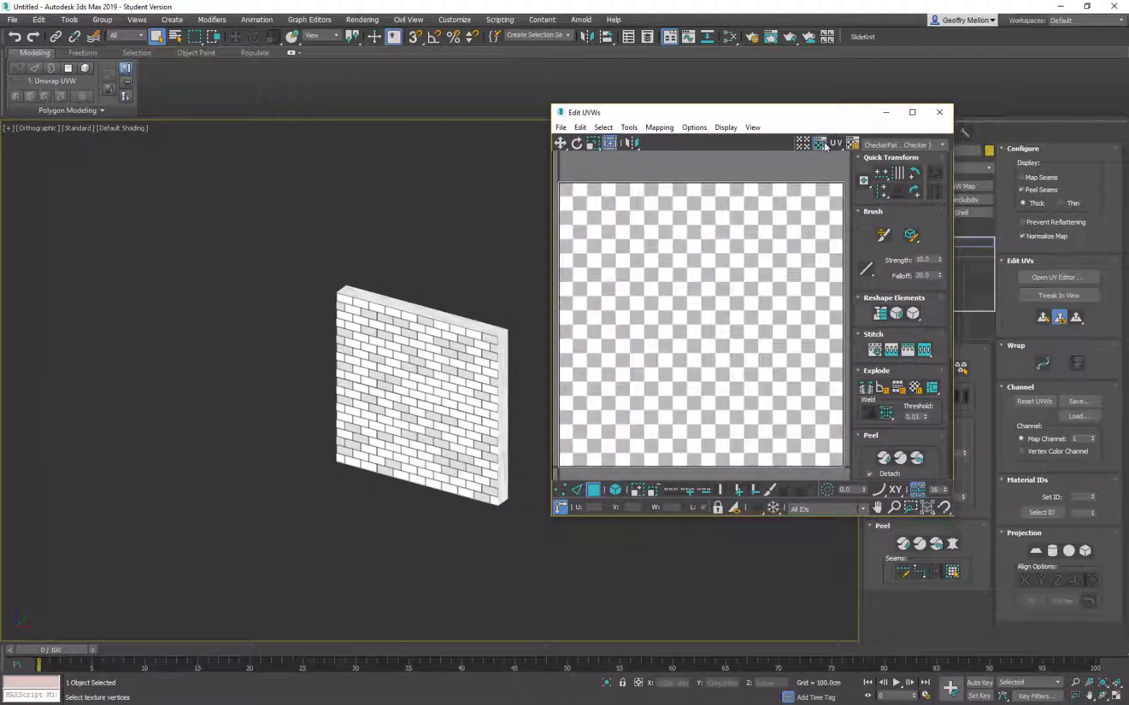
{"action": "left_click", "coordinate": [819, 142]}
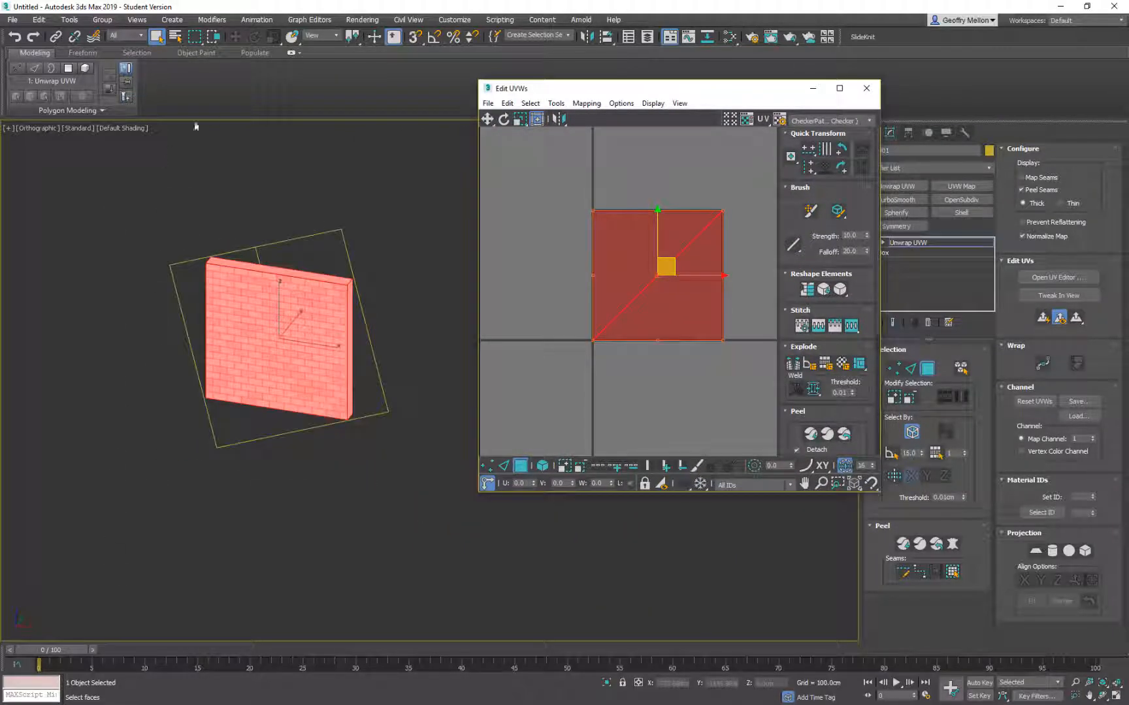
Step: Apply Flatten Mapping to the wall's UVs and move one cluster aside
{"action": "left_click", "coordinate": [587, 103]}
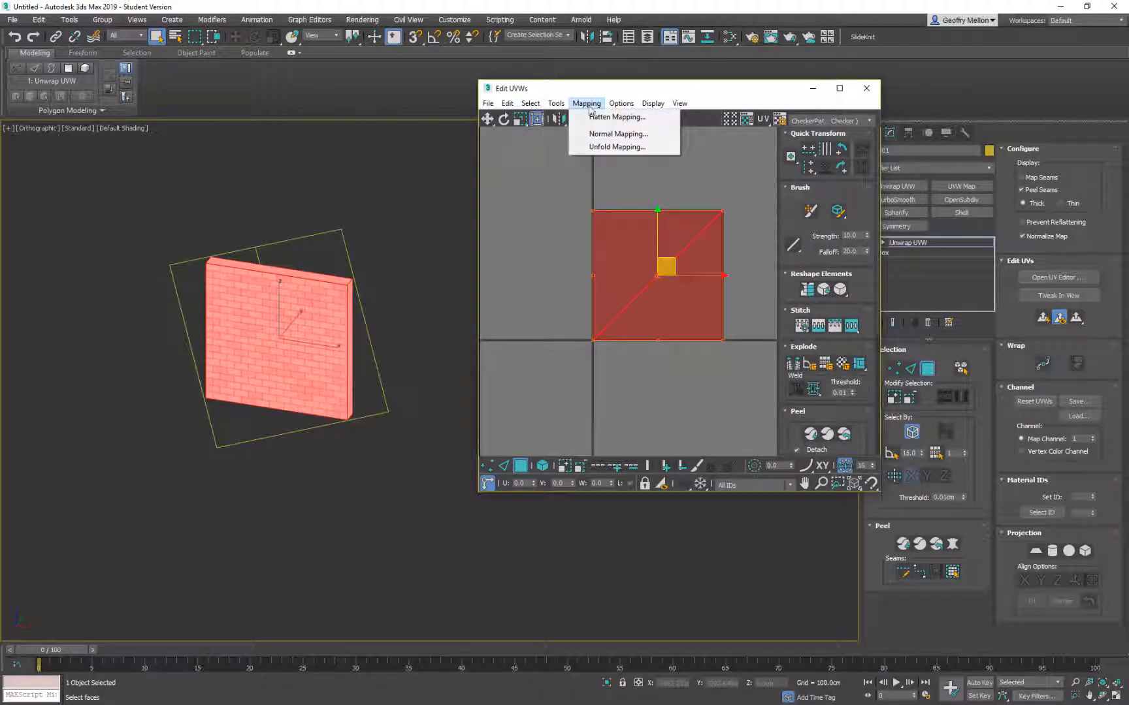
{"action": "left_click", "coordinate": [587, 103]}
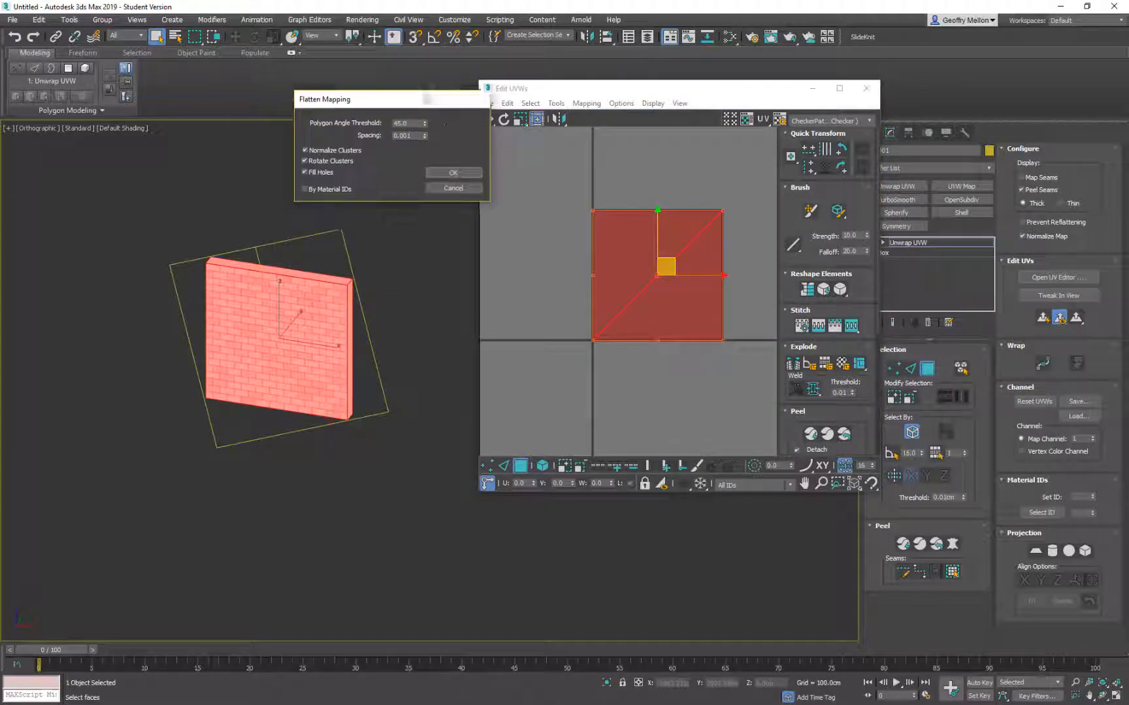
{"action": "left_click", "coordinate": [453, 173]}
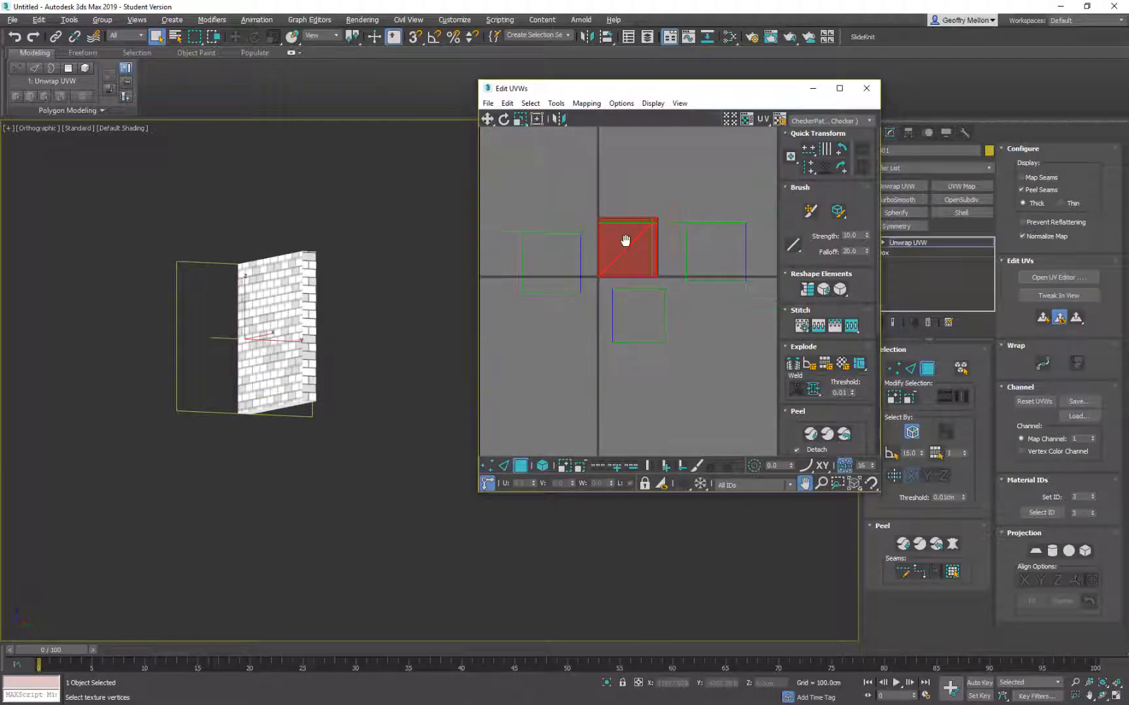
{"action": "left_click_drag", "start_coordinate": [626, 248], "coordinate": [683, 176]}
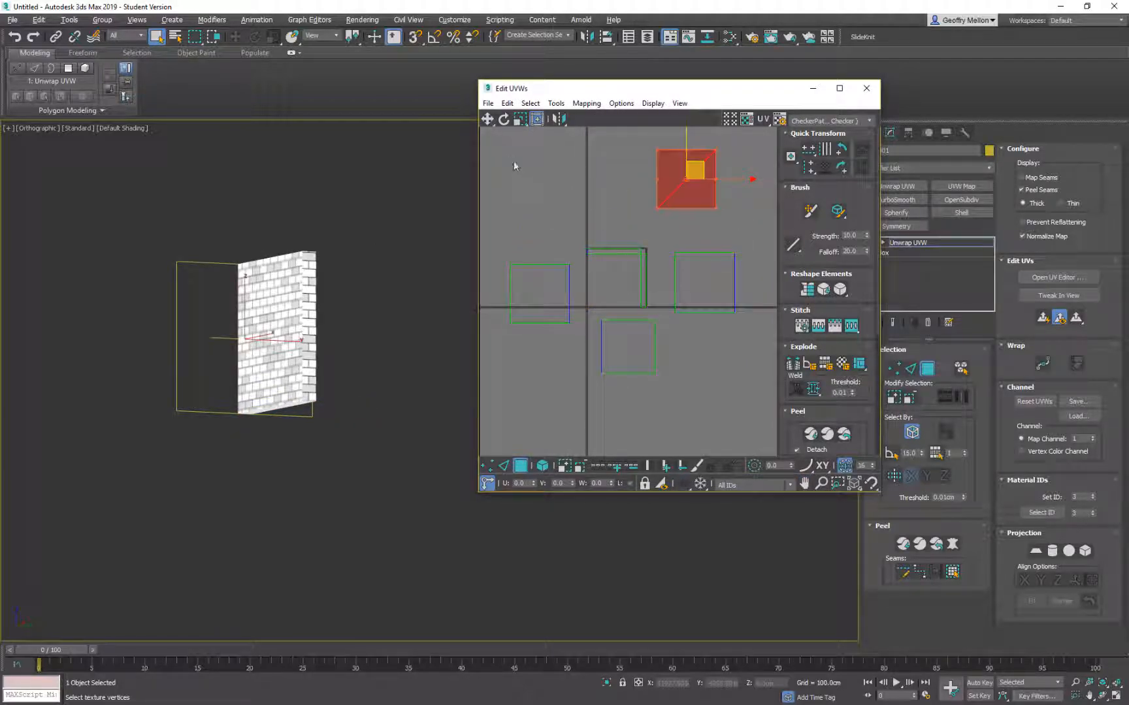
Step: Flatten the UVs of all faces again and confirm the settings
{"action": "left_click", "coordinate": [587, 104]}
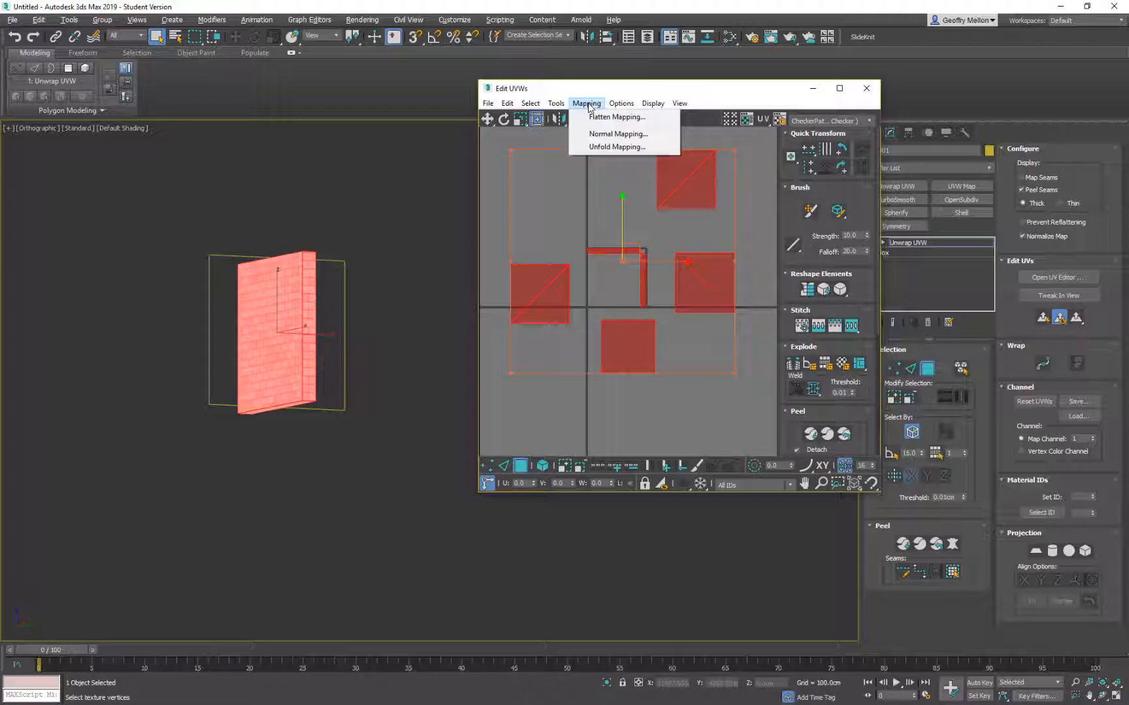
{"action": "left_click", "coordinate": [615, 116]}
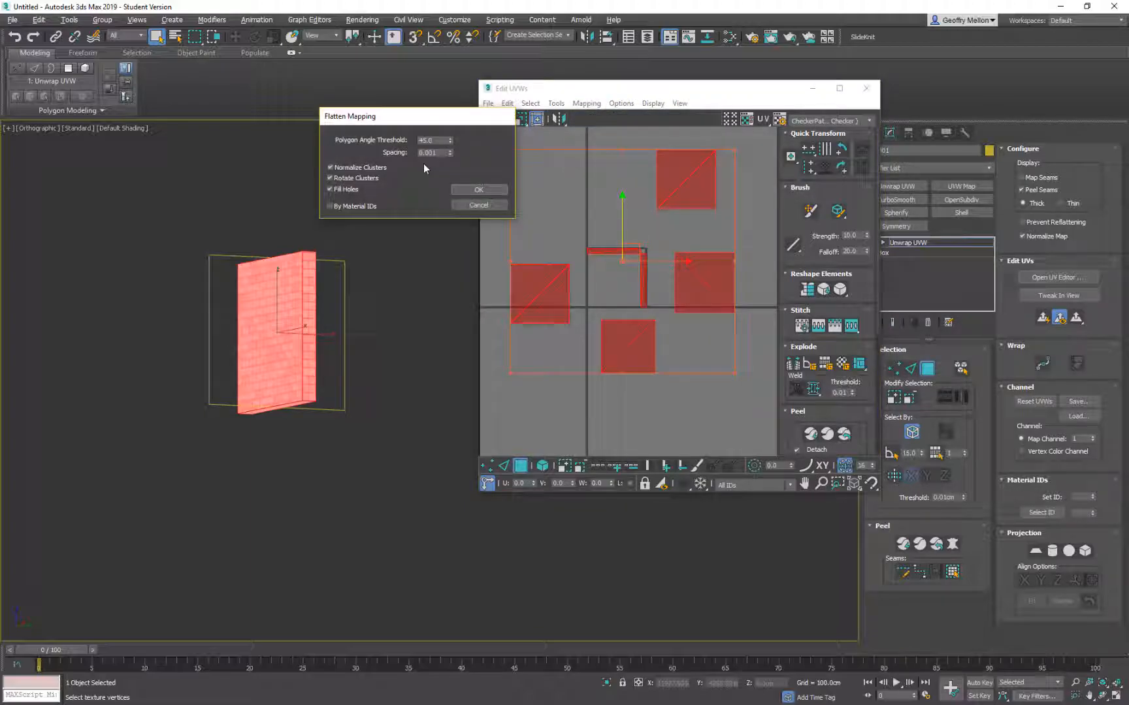
{"action": "left_click", "coordinate": [478, 189]}
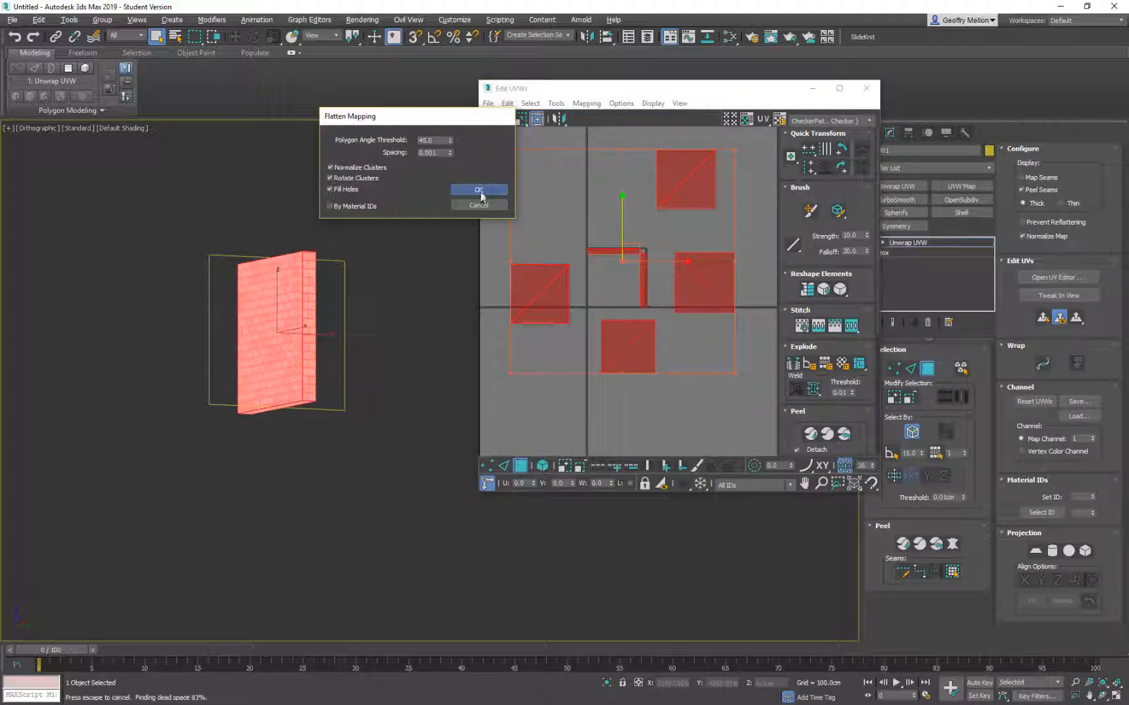
{"action": "left_click", "coordinate": [478, 191]}
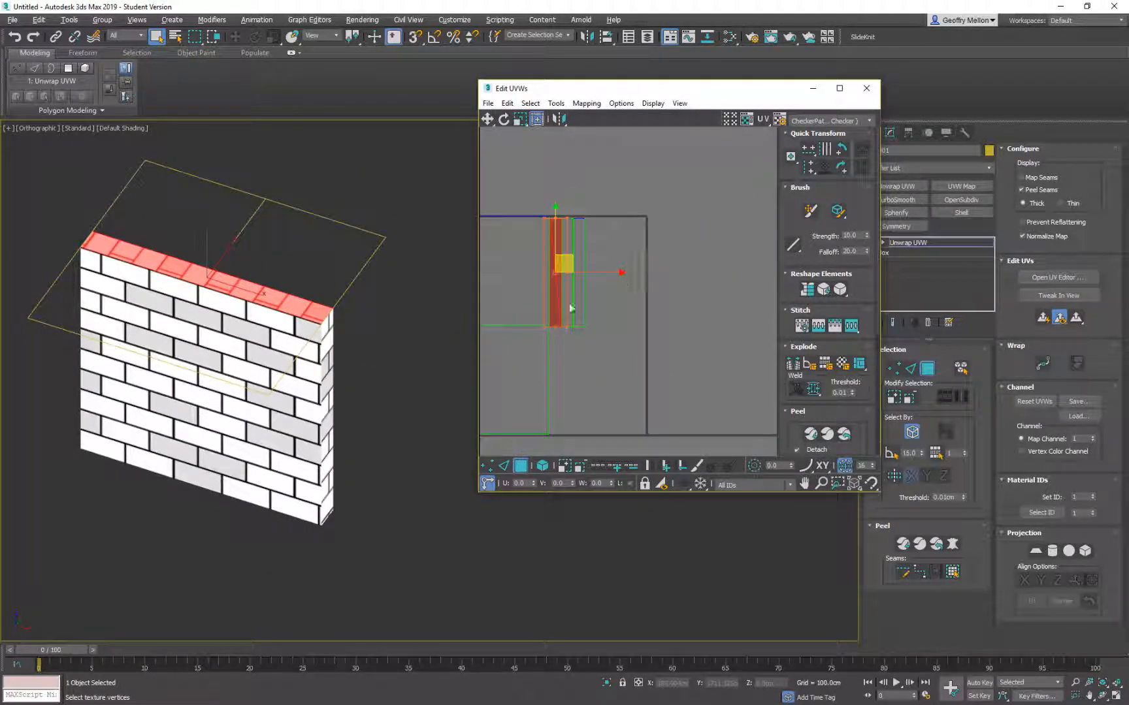
Step: Reposition the top and front UV islands and apply Stitch Selected to join them
{"action": "left_click_drag", "start_coordinate": [566, 262], "coordinate": [749, 202]}
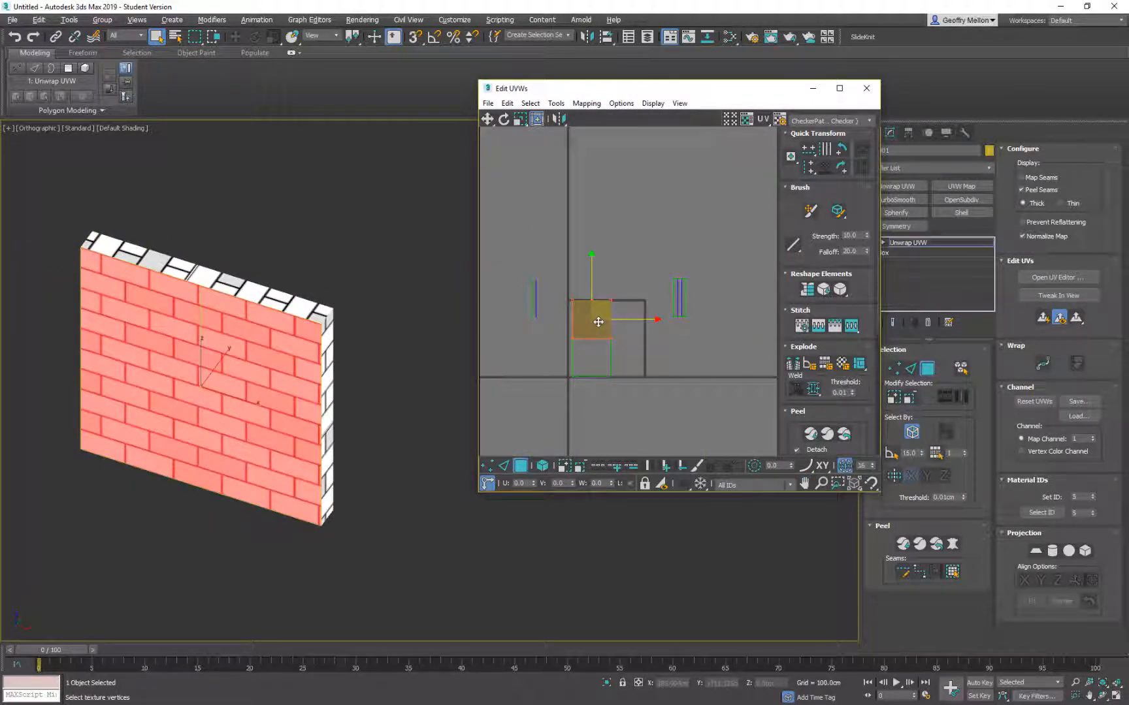
{"action": "left_click_drag", "start_coordinate": [597, 321], "coordinate": [652, 358]}
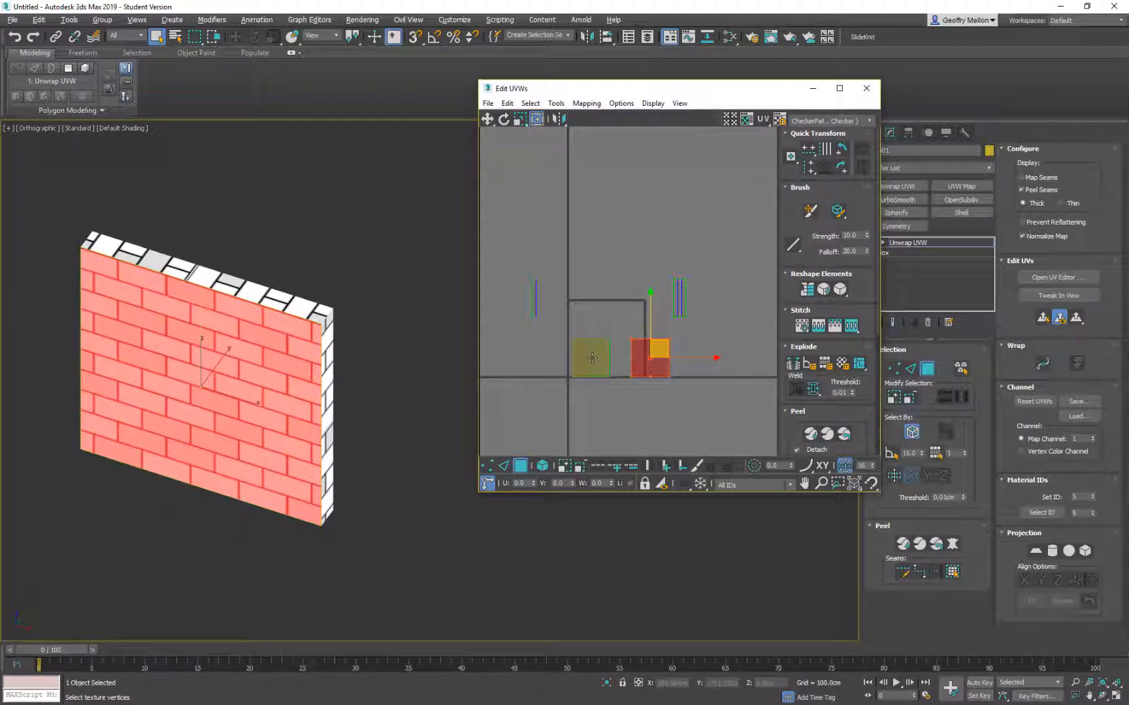
{"action": "left_click_drag", "start_coordinate": [648, 358], "coordinate": [590, 357]}
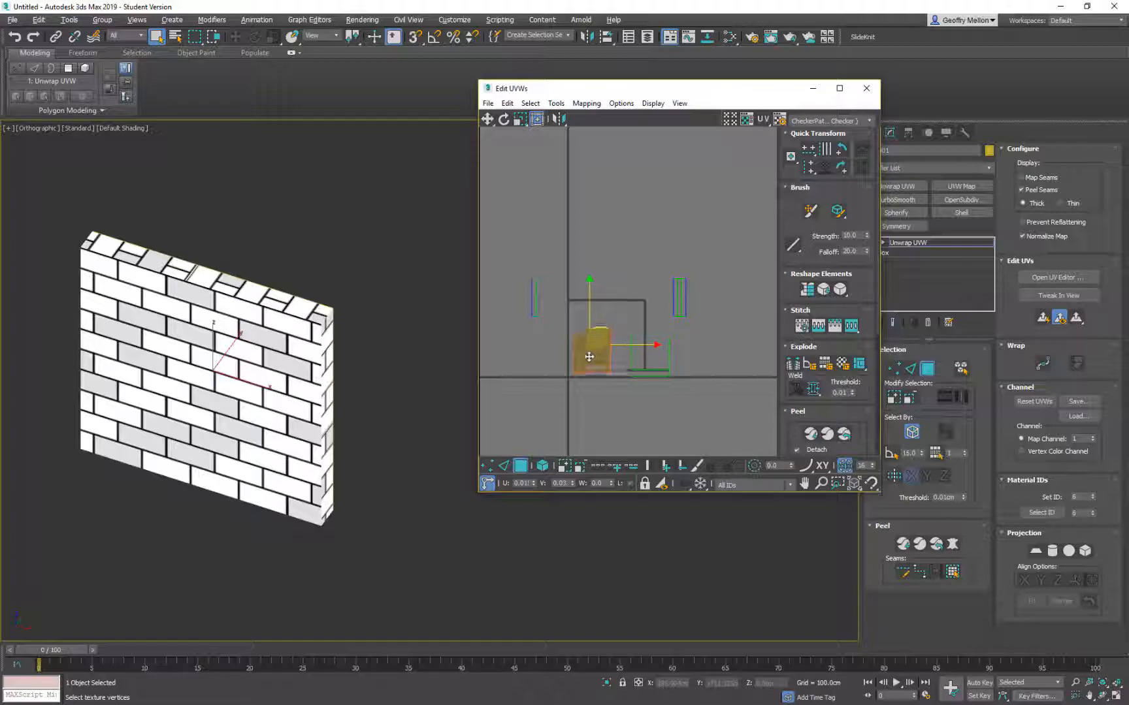
{"action": "right_click", "coordinate": [590, 357]}
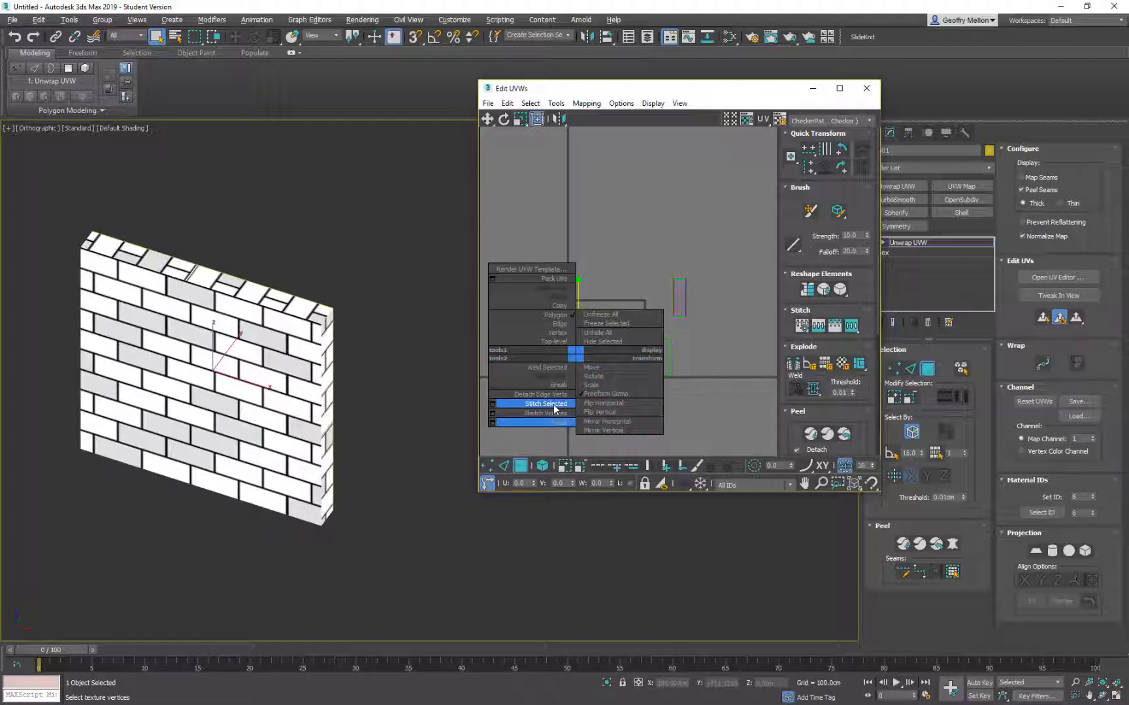
{"action": "left_click", "coordinate": [544, 404]}
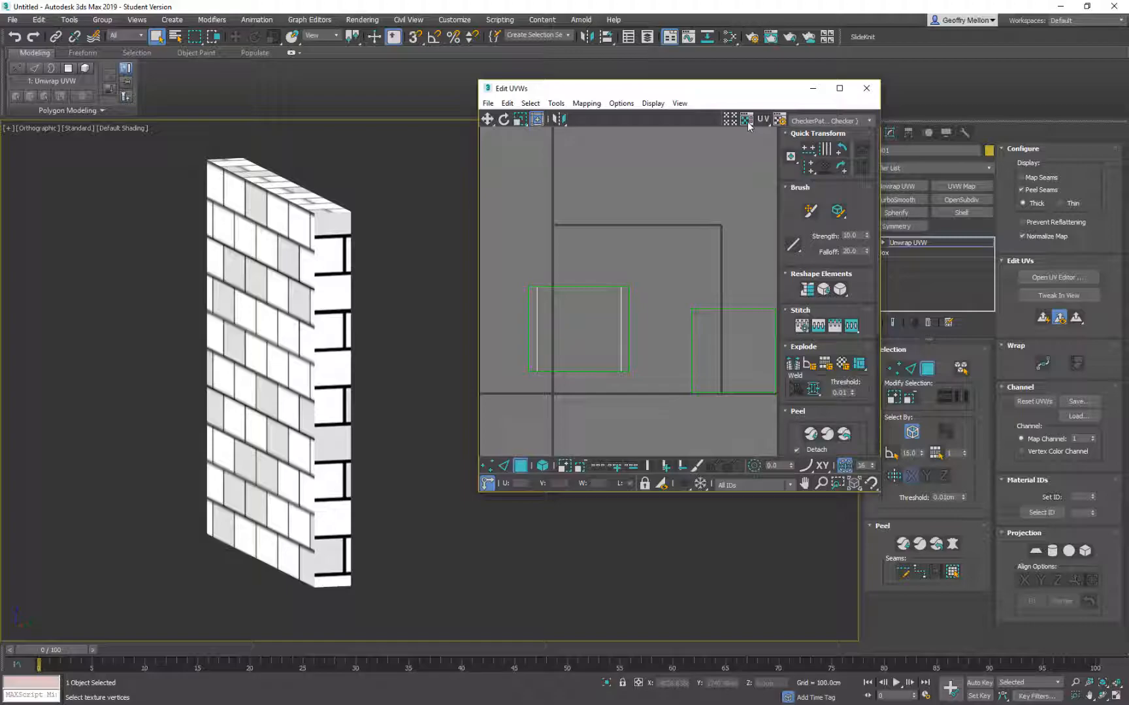
Step: Preview Texture Checker and CheckerPattern, then set Map #2 (Brick.png) as the UV background
{"action": "left_click", "coordinate": [746, 118]}
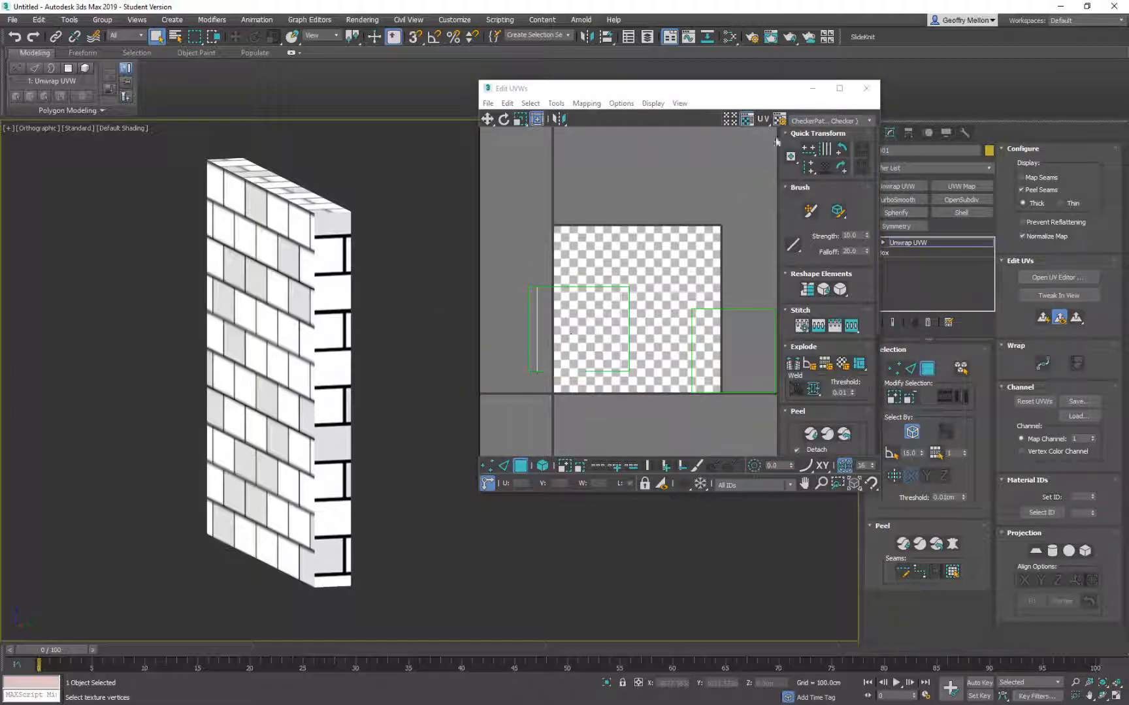
{"action": "left_click", "coordinate": [828, 120]}
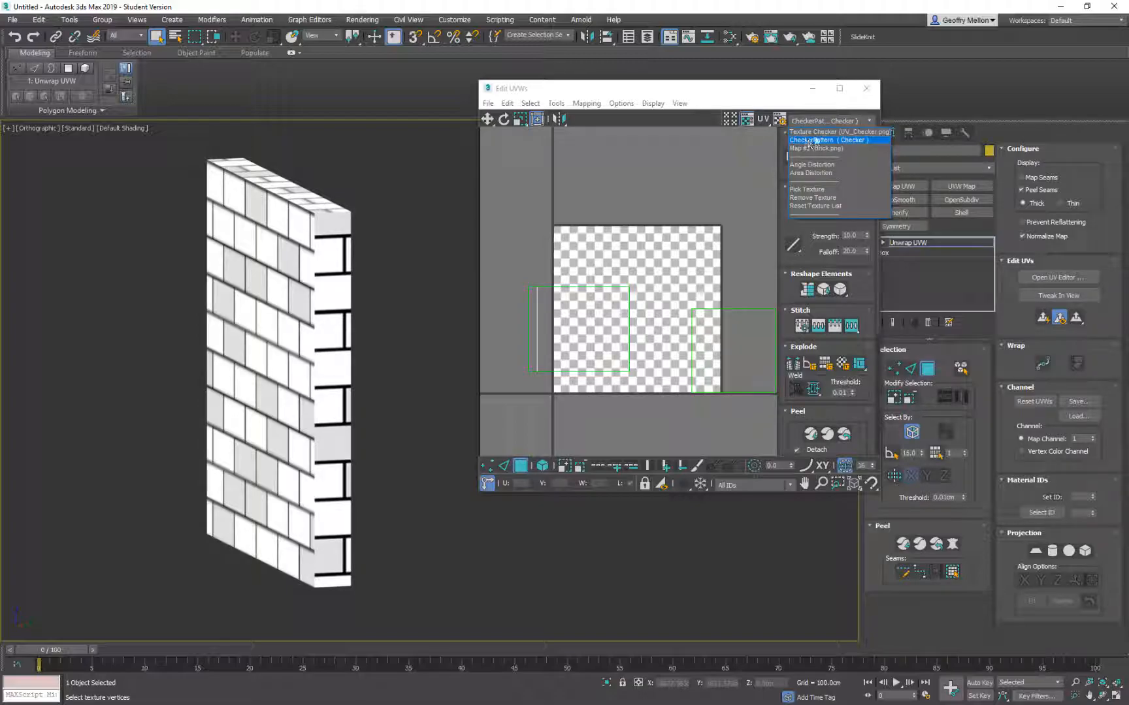
{"action": "left_click", "coordinate": [838, 132]}
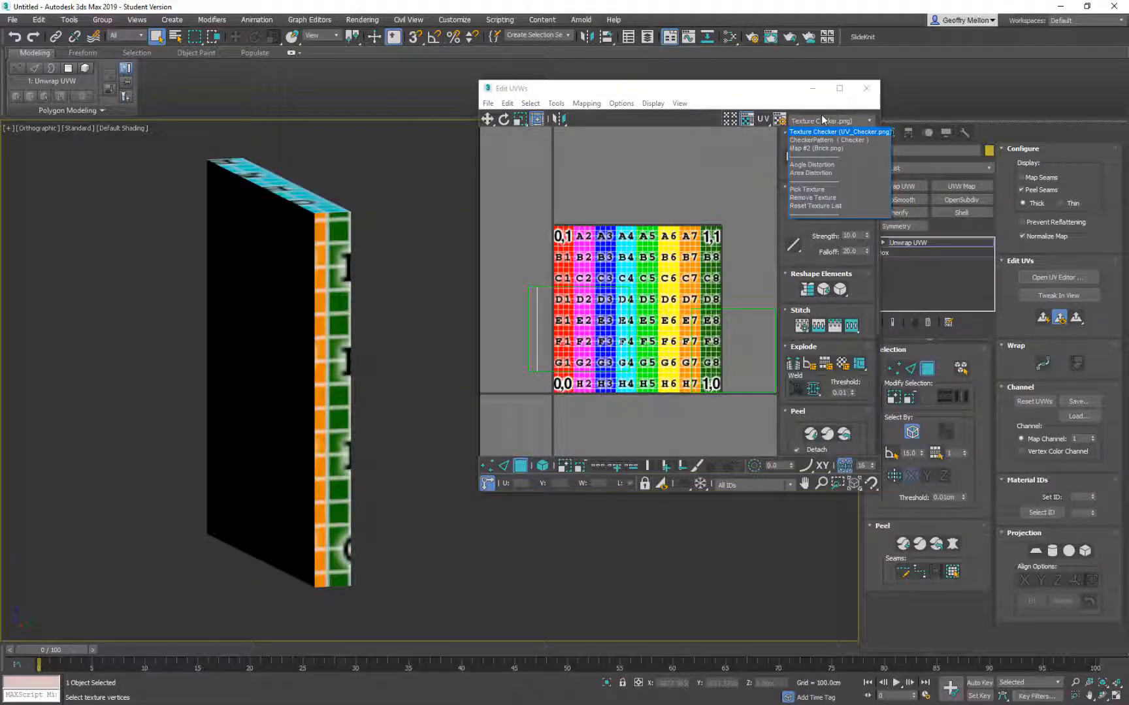
{"action": "left_click", "coordinate": [812, 140]}
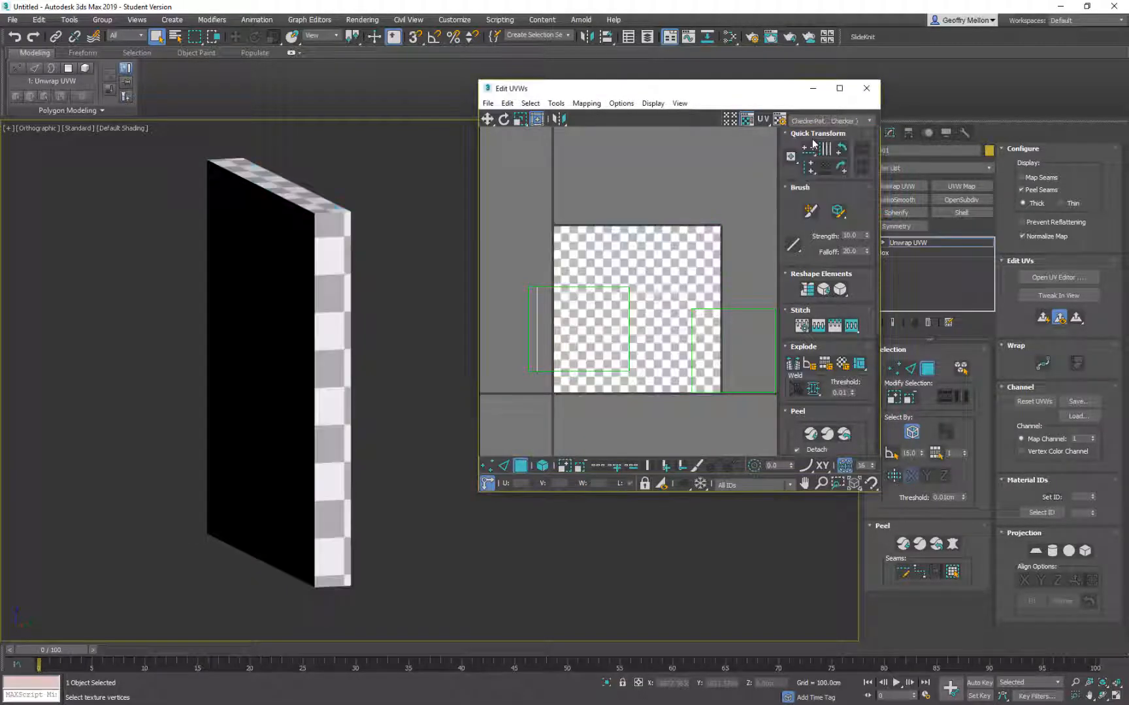
{"action": "left_click", "coordinate": [867, 121]}
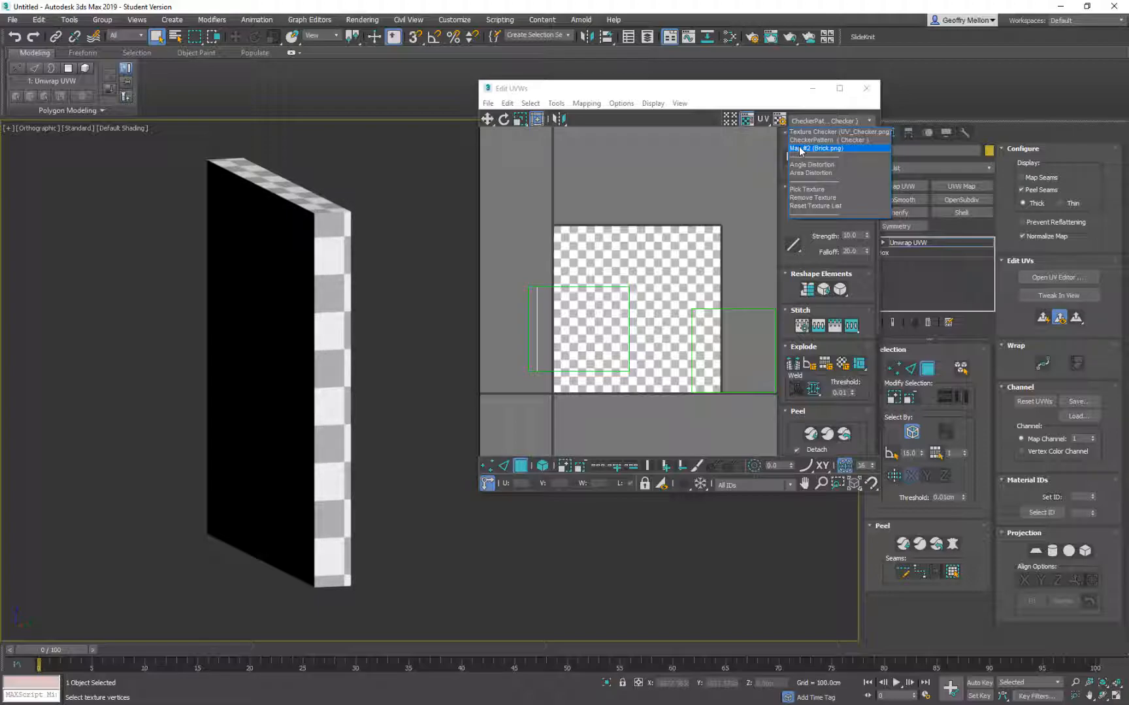
{"action": "left_click", "coordinate": [817, 149]}
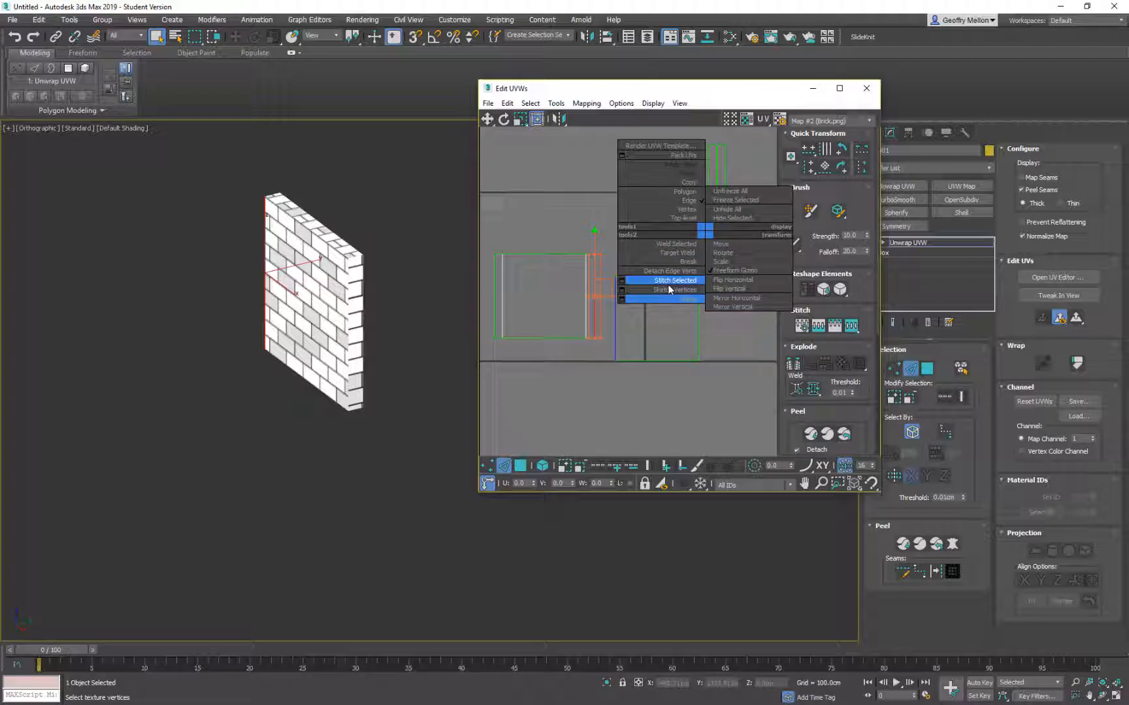
Step: Stitch the side strip to the front face's UVs along the chosen edge
{"action": "left_click", "coordinate": [674, 279]}
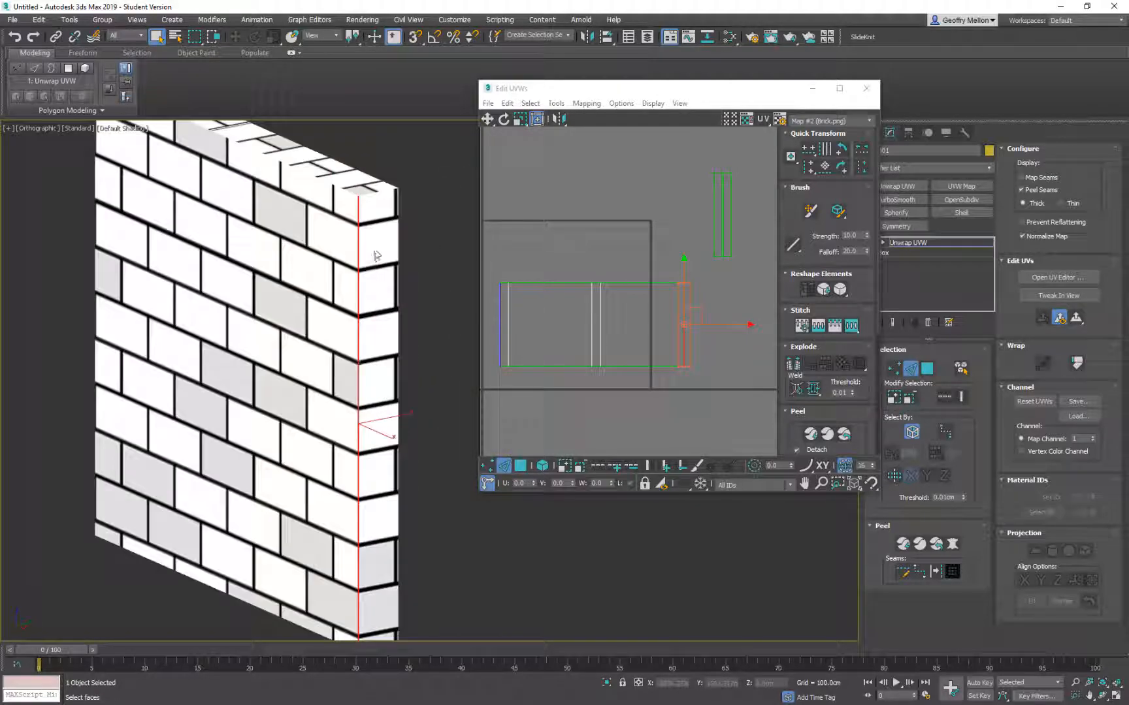
{"action": "mouse_move", "coordinate": [361, 257]}
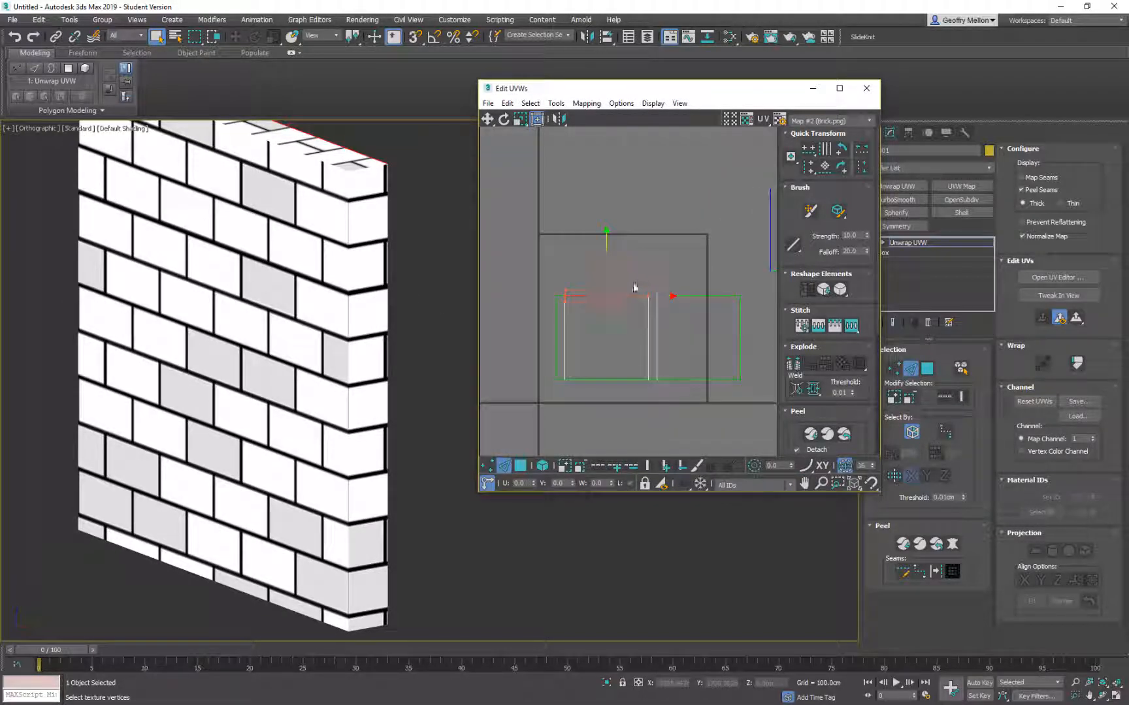
Step: Stitch the selected seam so another UV piece joins the wall's front island
{"action": "right_click", "coordinate": [633, 288]}
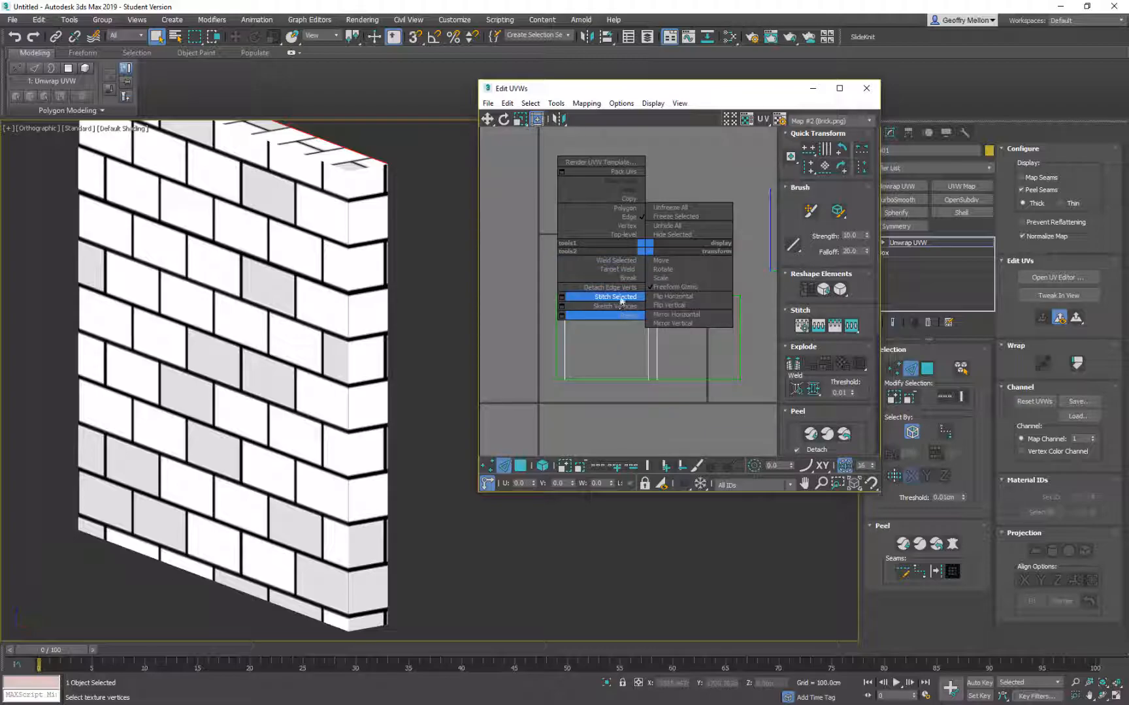
{"action": "left_click", "coordinate": [612, 296]}
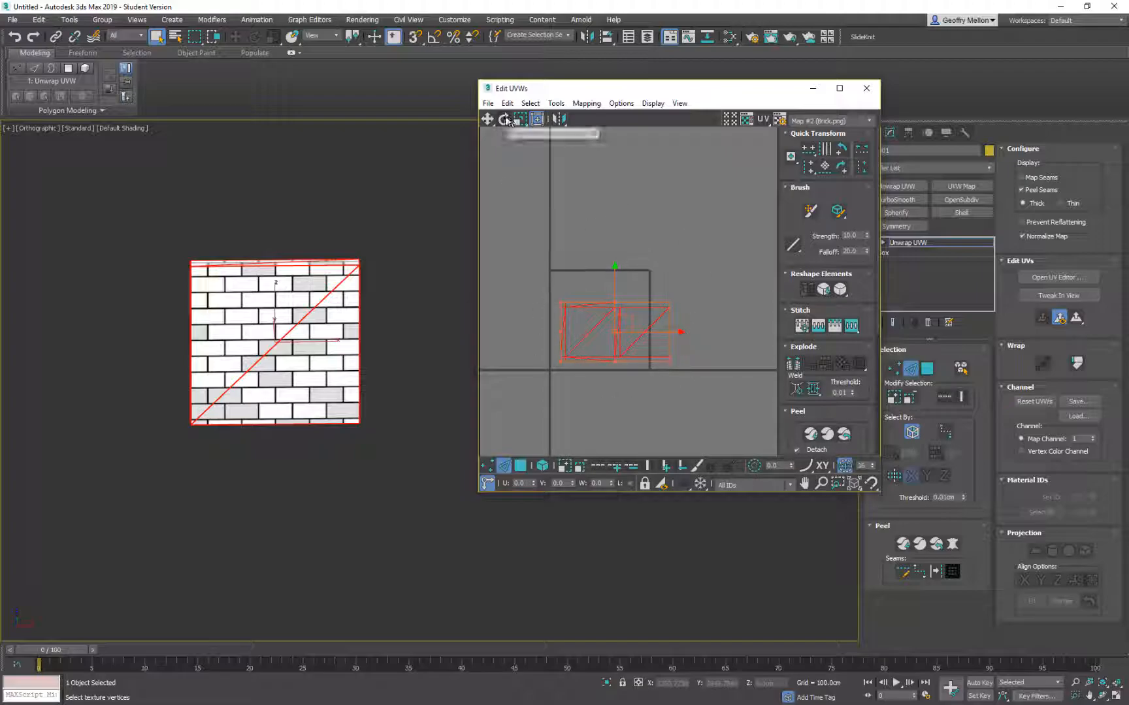
Step: Run Tools > Pack UVs so the wall's islands sit side by side in the texture square
{"action": "left_click", "coordinate": [555, 103]}
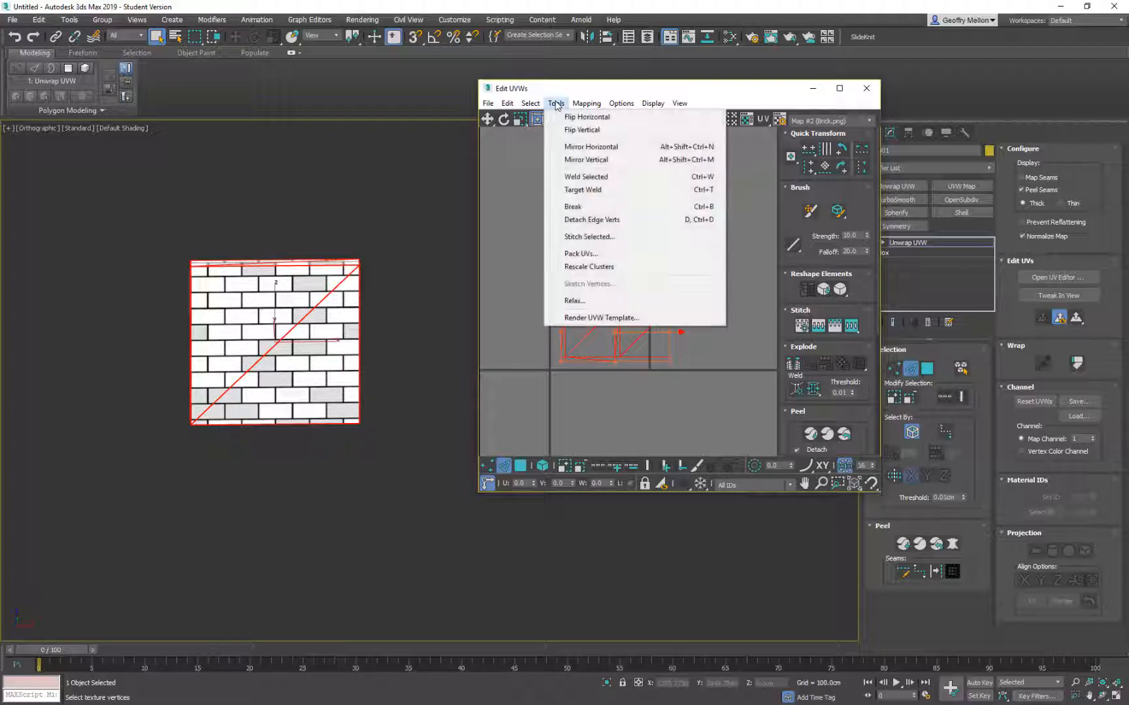
{"action": "left_click", "coordinate": [581, 253]}
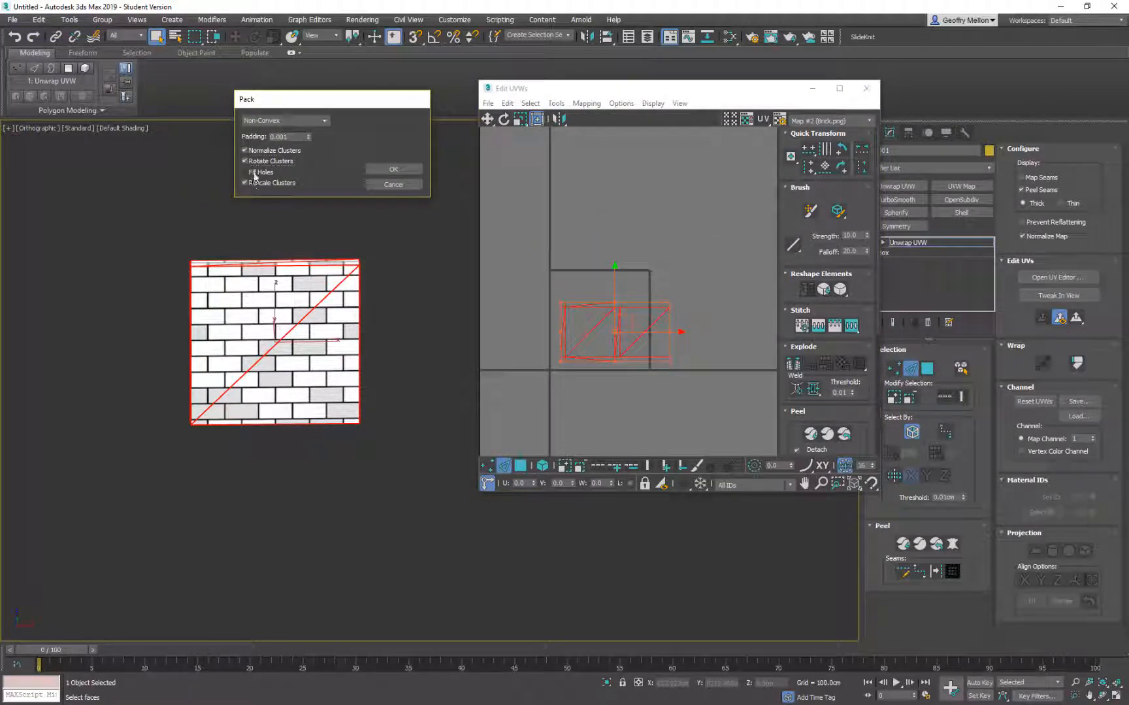
{"action": "left_click", "coordinate": [394, 168]}
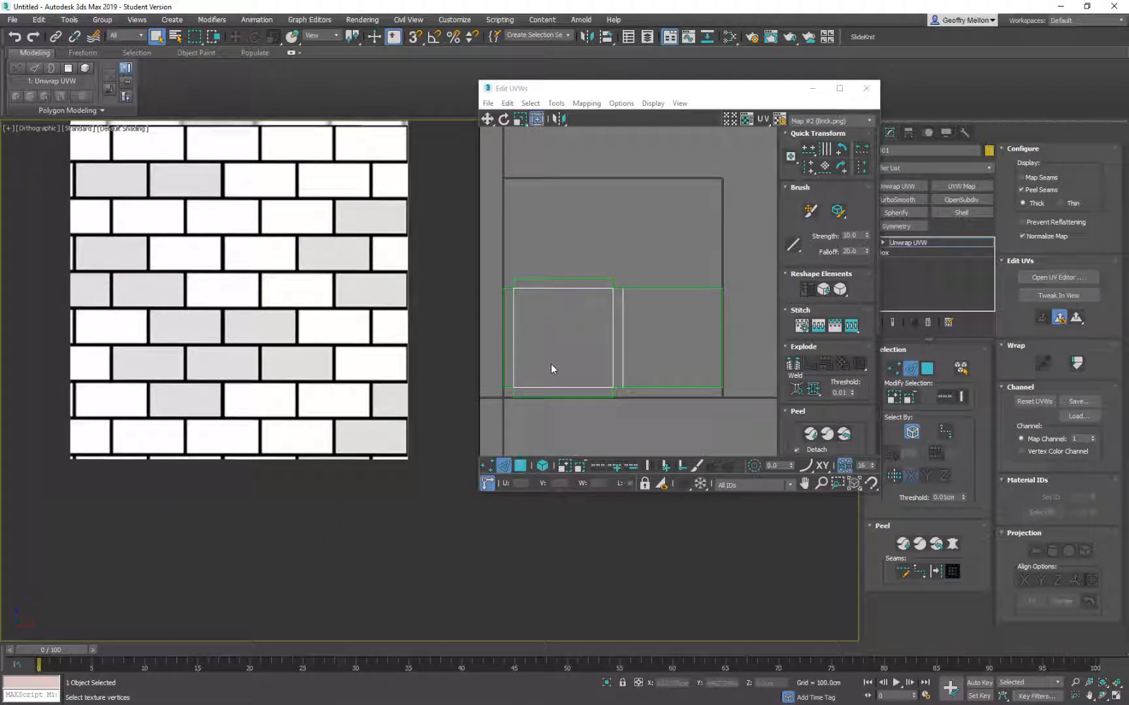
Step: Select the front face's UV cluster and show the brick map behind it
{"action": "left_click", "coordinate": [560, 339]}
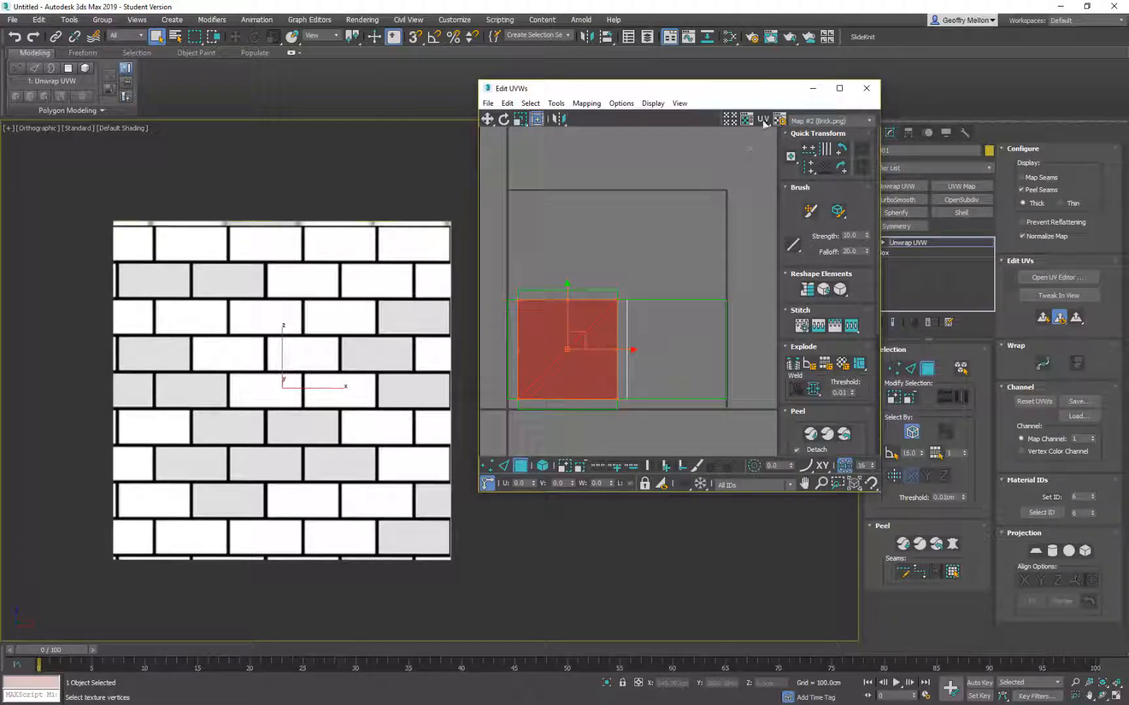
{"action": "left_click", "coordinate": [746, 119]}
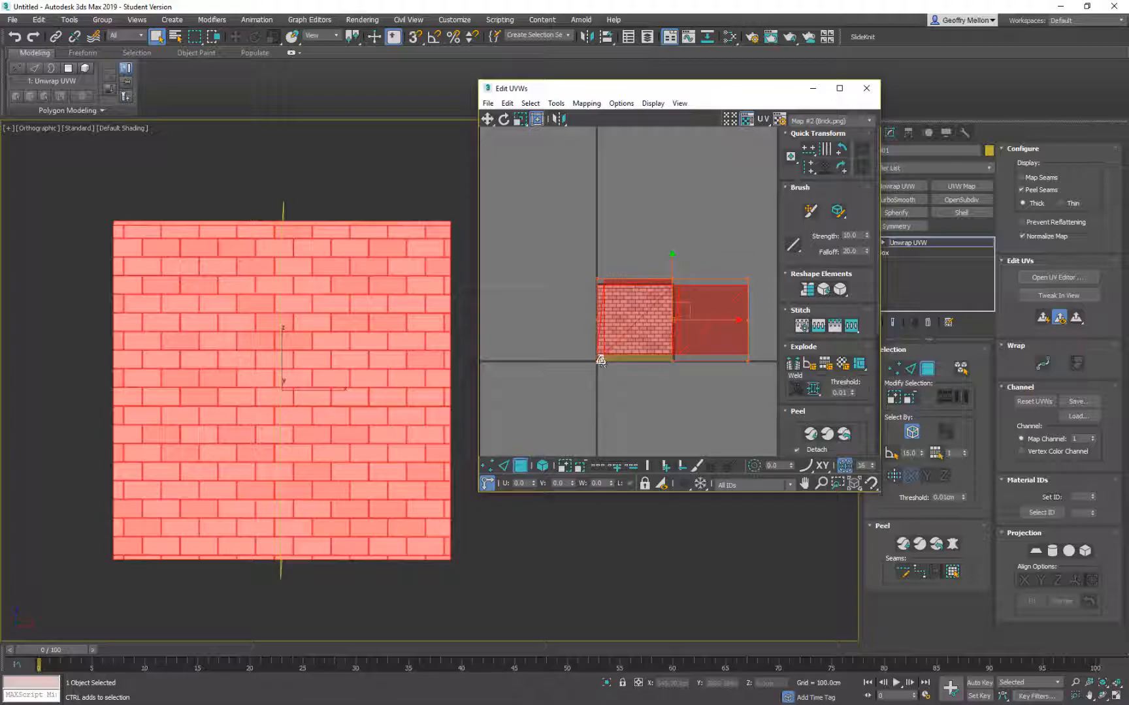
Step: Scale the front face's UV cluster with the Freeform gizmo to span several texture tiles
{"action": "left_click_drag", "start_coordinate": [669, 320], "coordinate": [654, 324]}
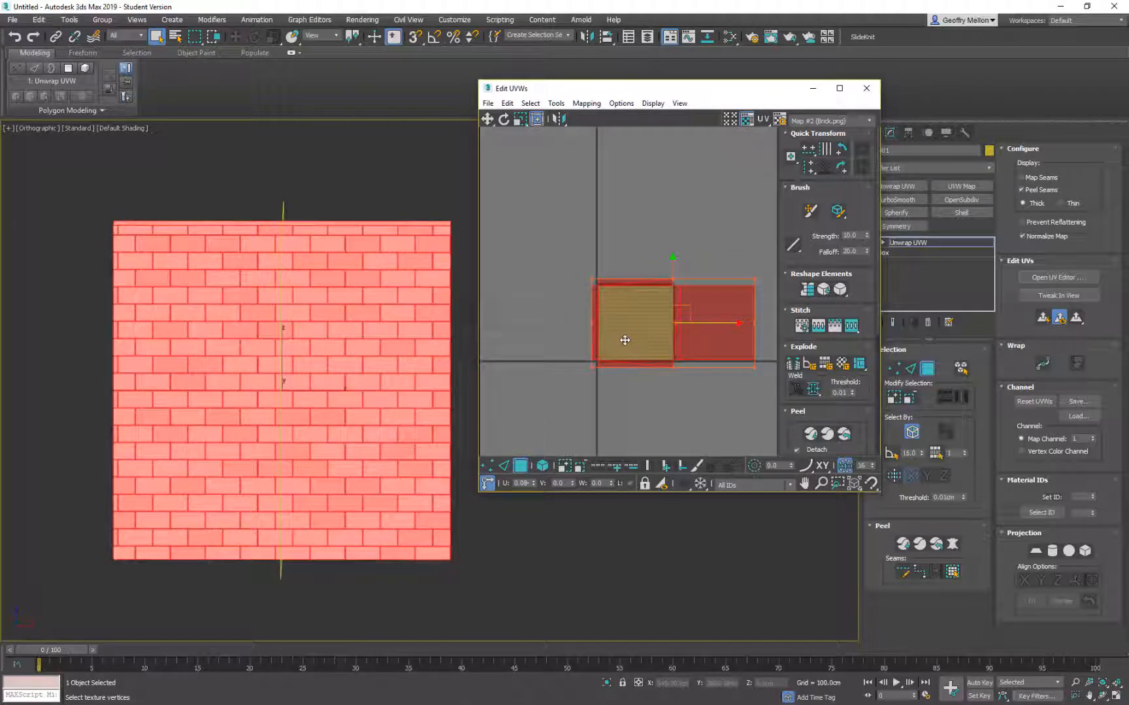
{"action": "left_click_drag", "start_coordinate": [624, 341], "coordinate": [623, 333]}
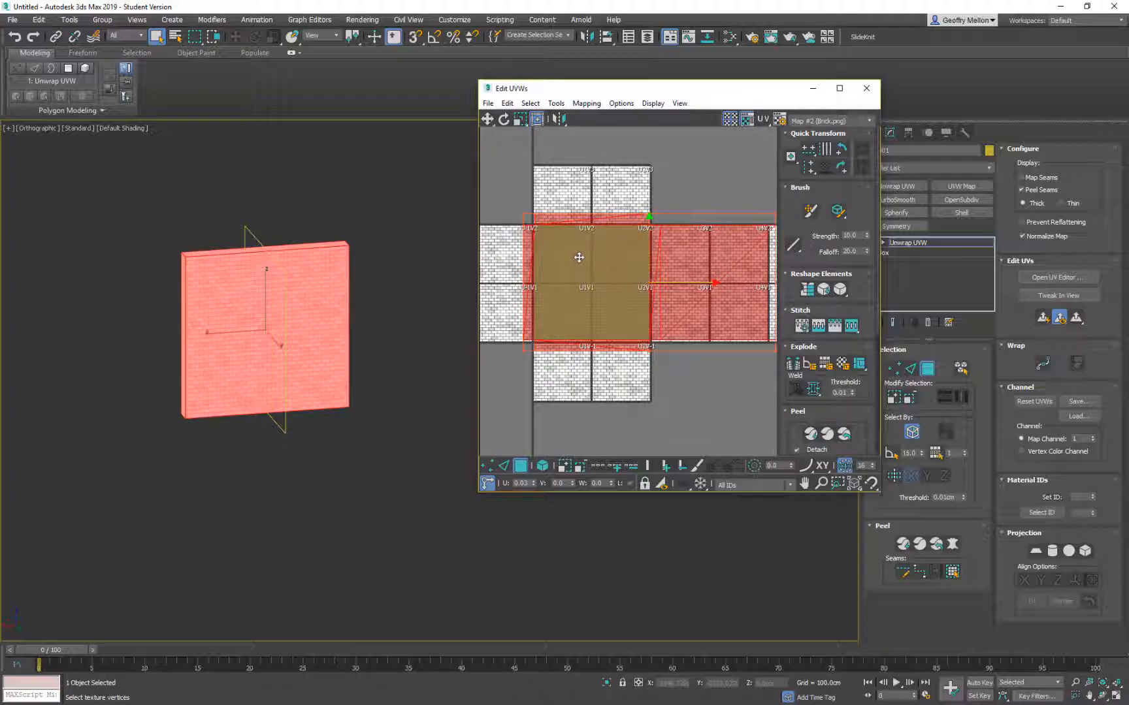
Step: Reposition the tiled front-face UV cluster on the tiles before leaving for Photoshop
{"action": "left_click_drag", "start_coordinate": [577, 257], "coordinate": [644, 229]}
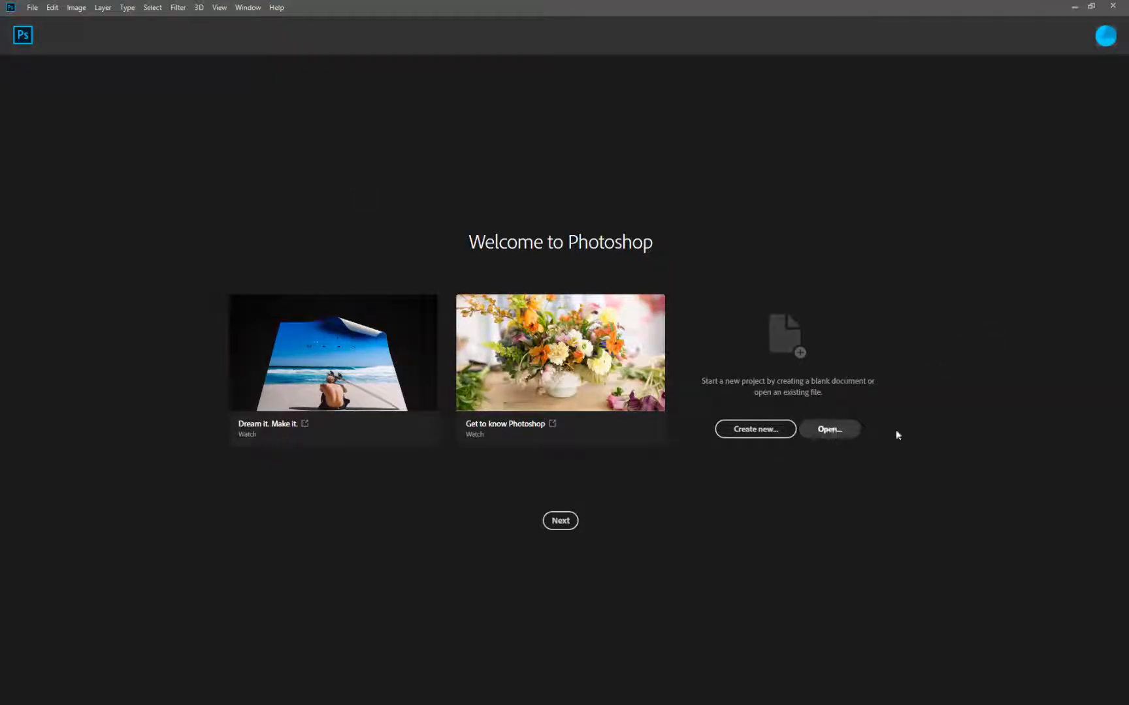
Step: Open Brick.png from Photoshop's welcome screen
{"action": "left_click", "coordinate": [828, 429]}
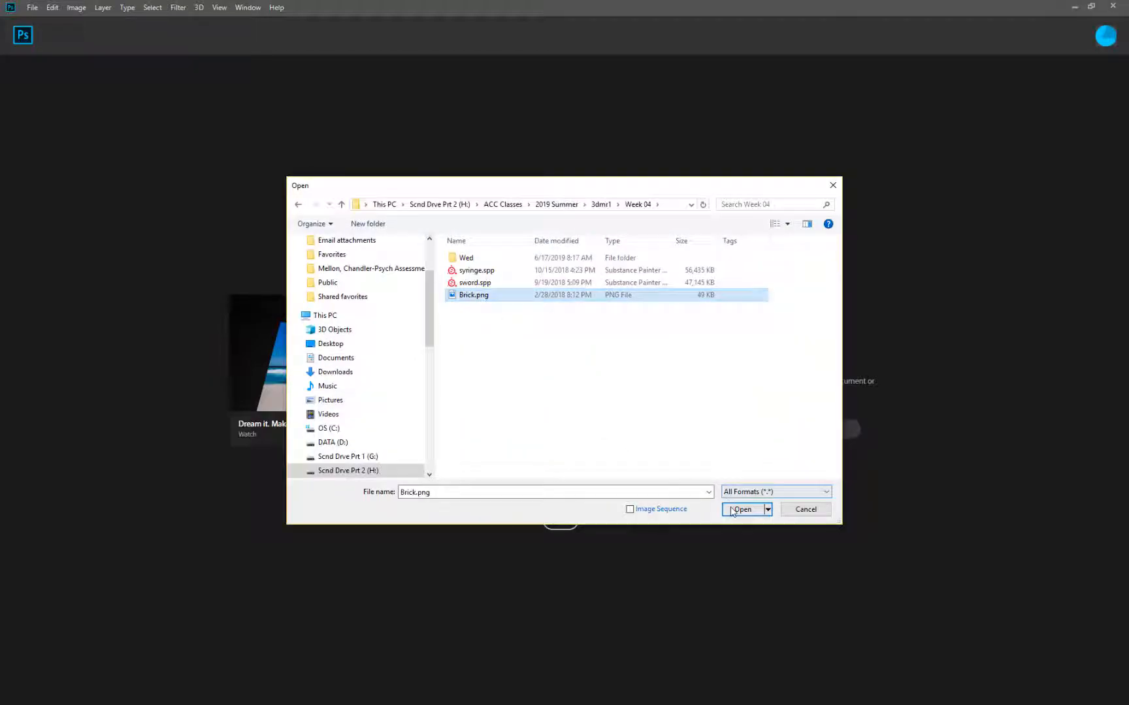
{"action": "left_click", "coordinate": [742, 510]}
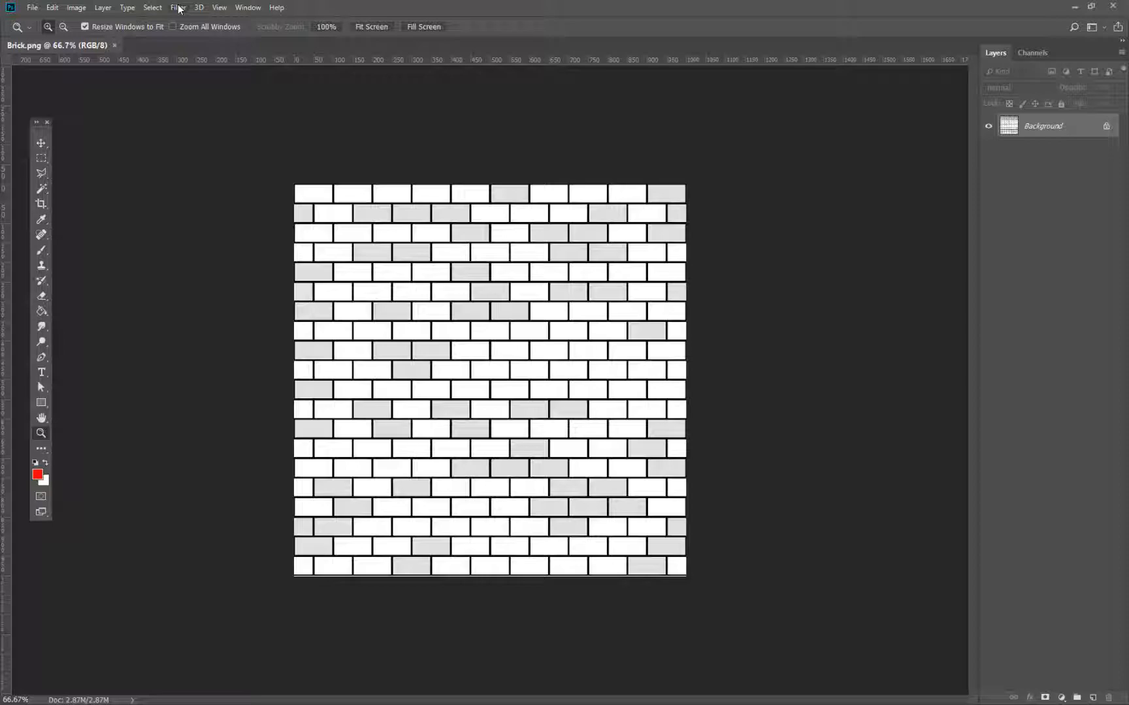
{"action": "left_click", "coordinate": [178, 7]}
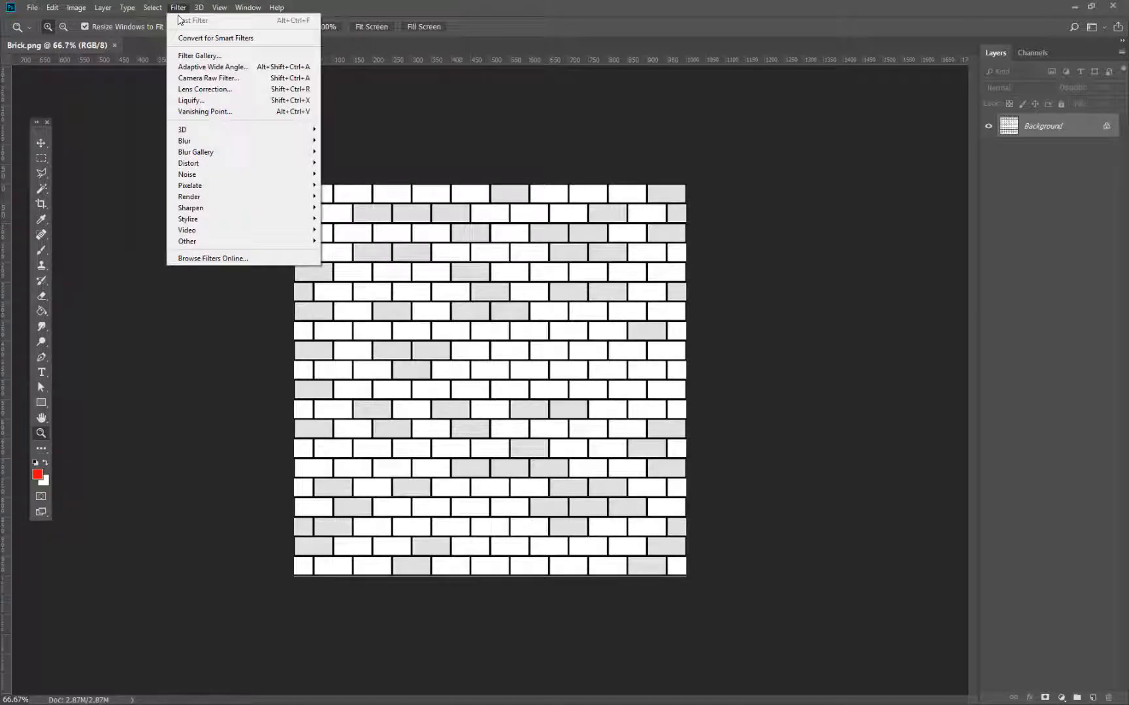
{"action": "mouse_move", "coordinate": [187, 242]}
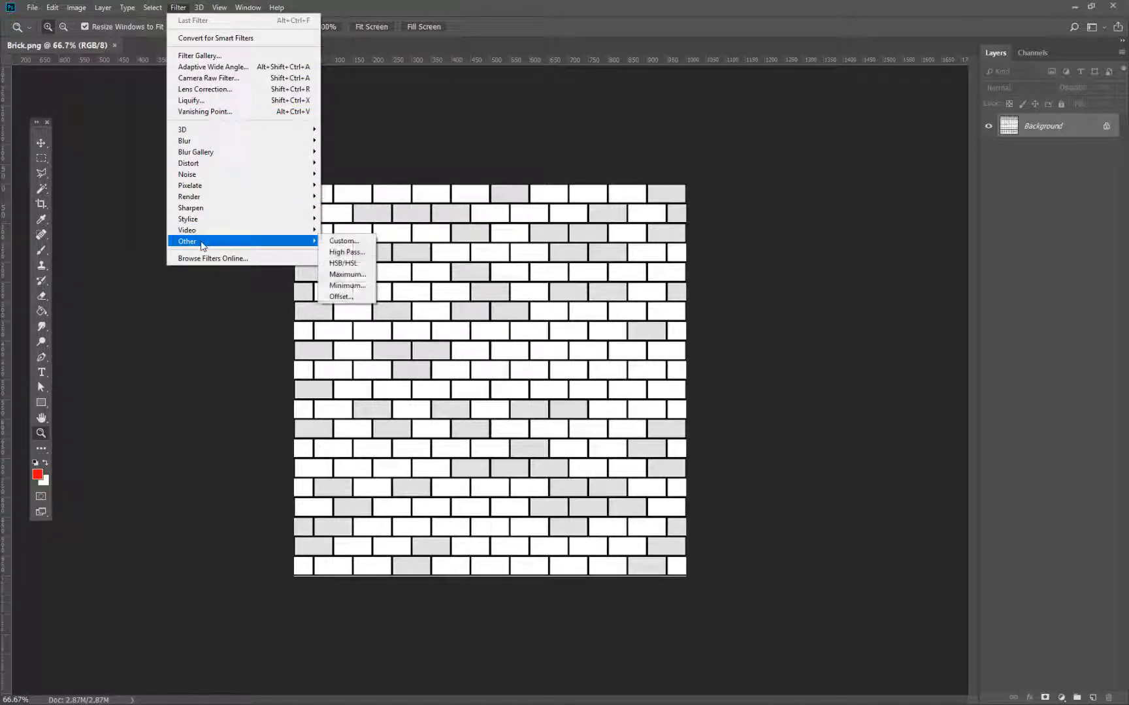
{"action": "left_click", "coordinate": [340, 297]}
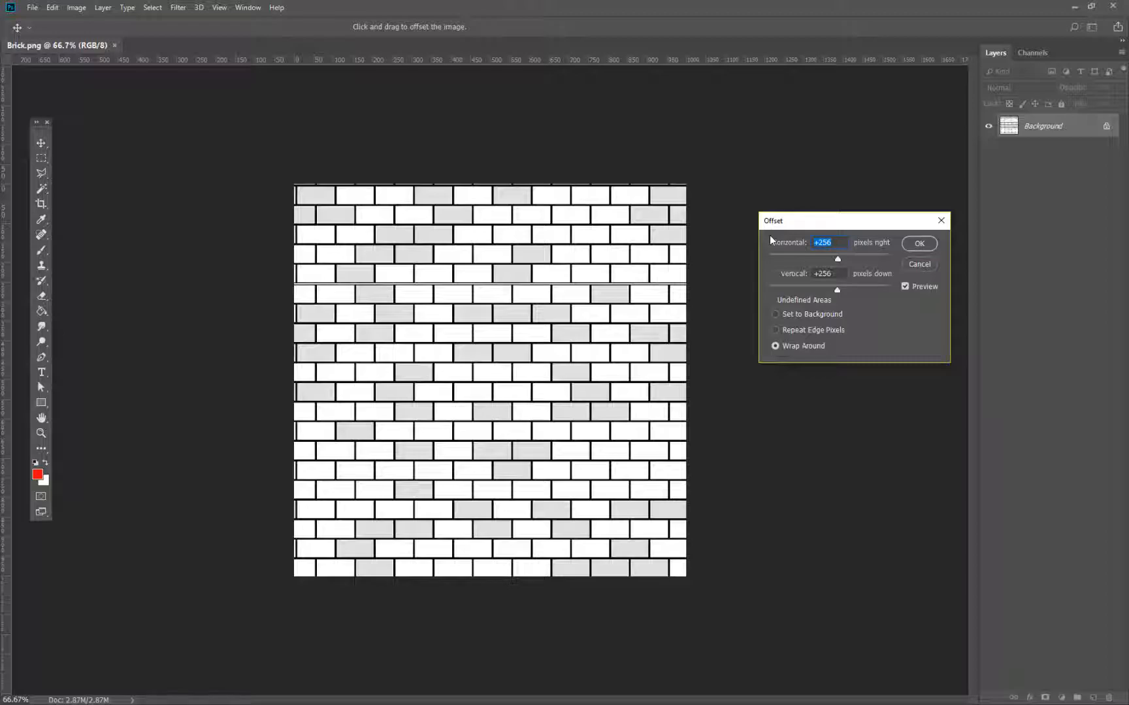
{"action": "type", "text": "500"}
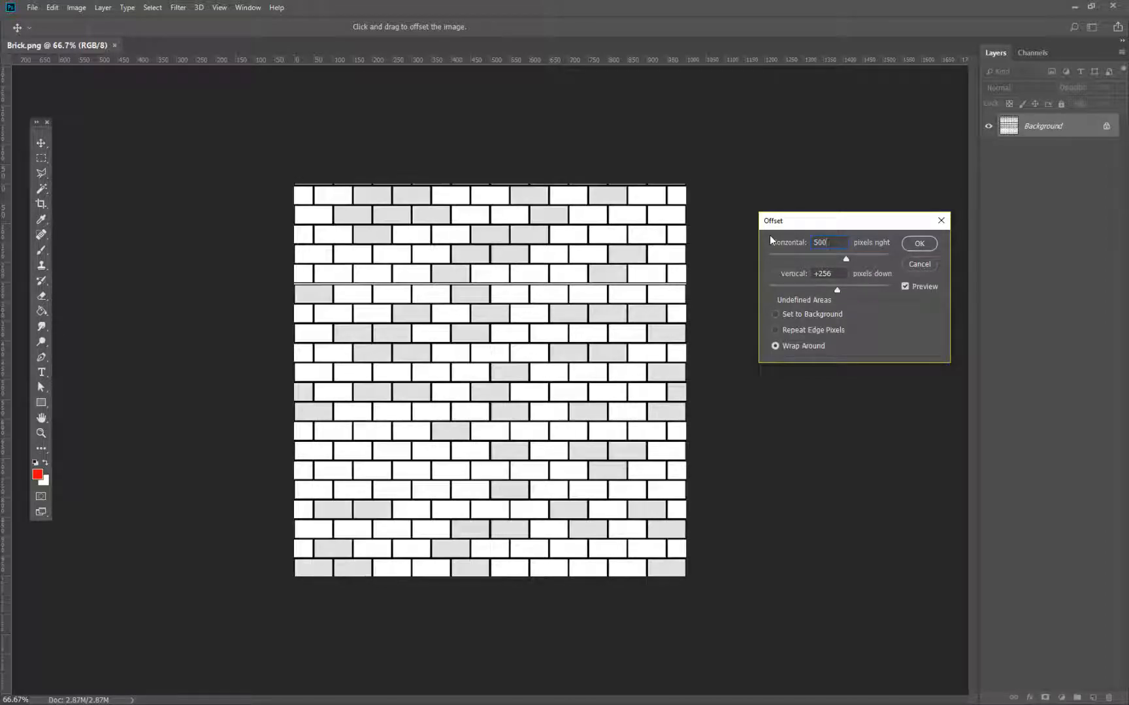
{"action": "left_click", "coordinate": [828, 273]}
{"action": "type", "text": "501"}
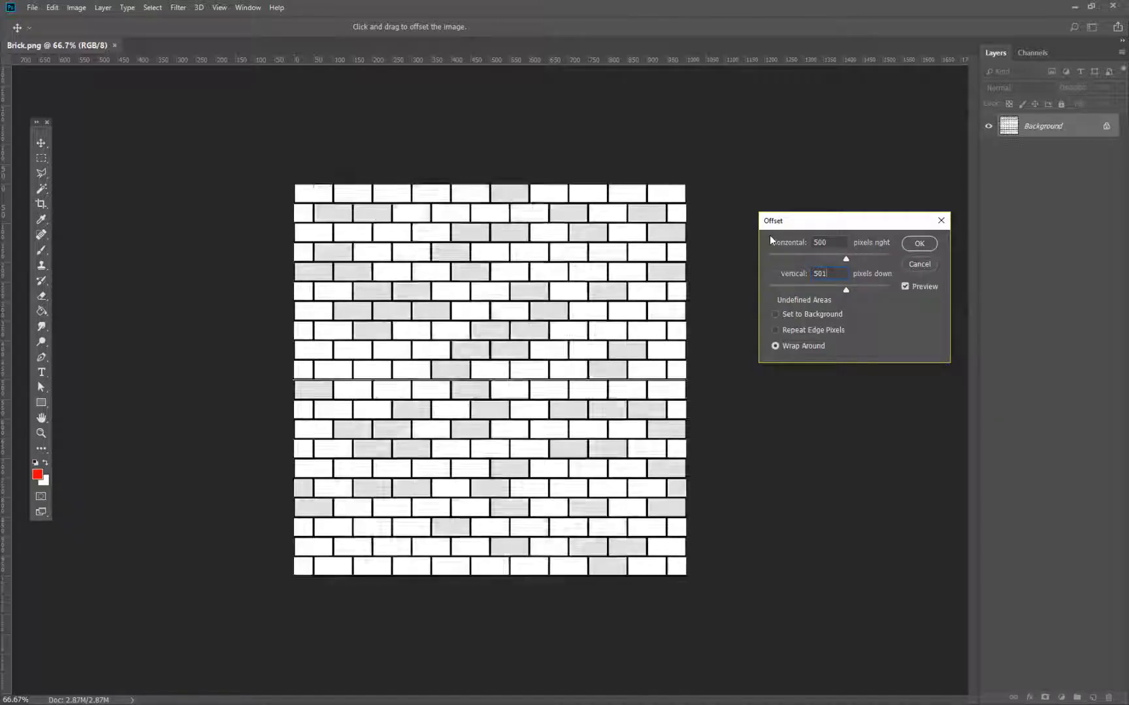
{"action": "left_click", "coordinate": [920, 243]}
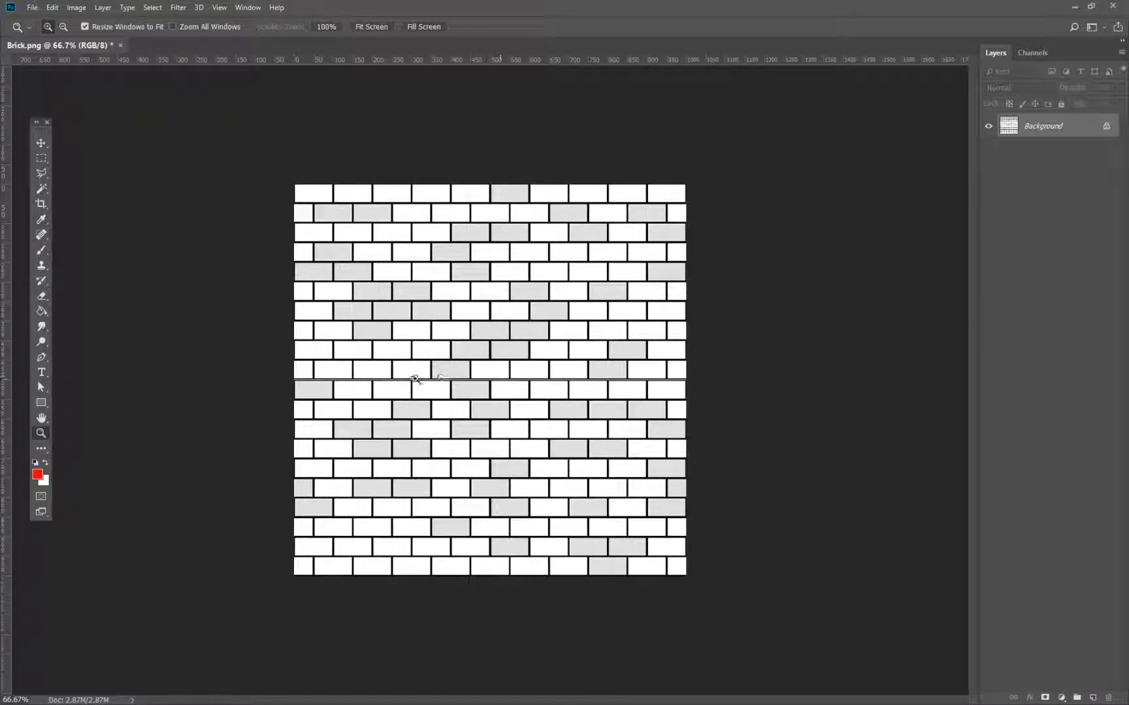